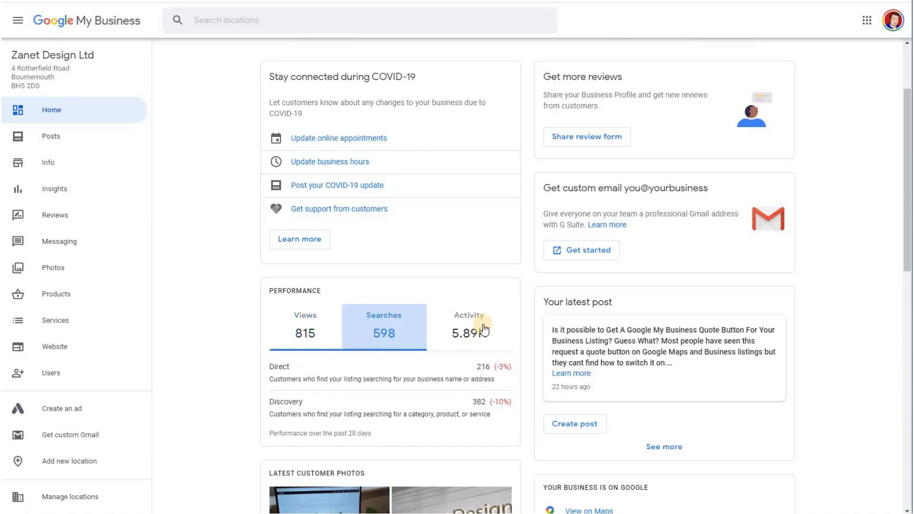
Show the Views figures in the Zanet Design Ltd Performance card on the Home dashboard.
left_click(469, 324)
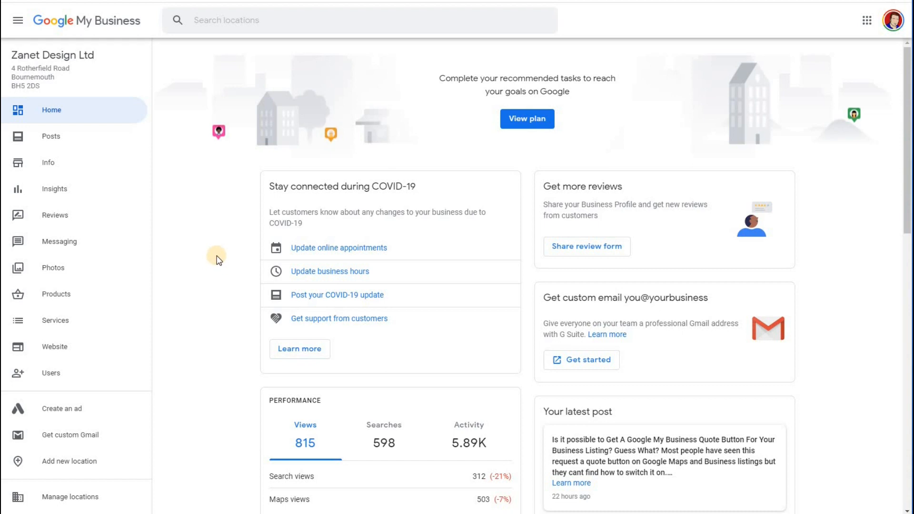
mouse_move(214, 253)
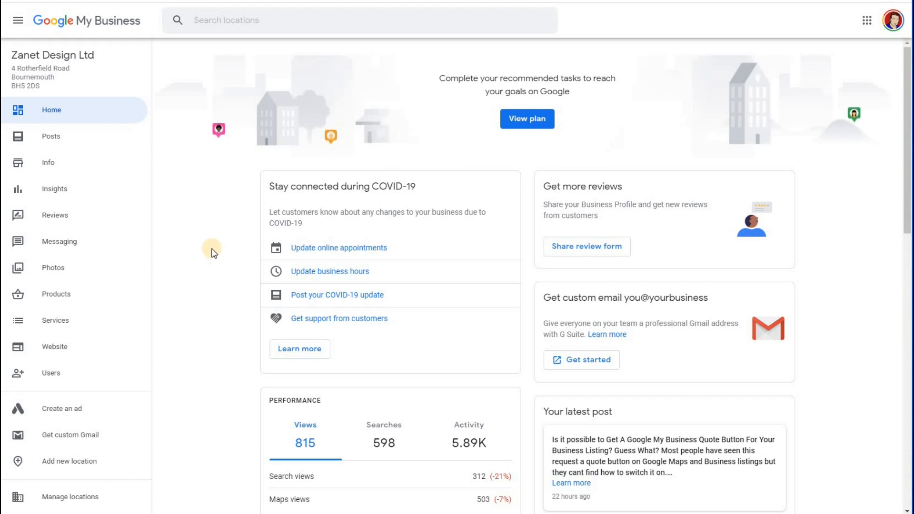
mouse_move(211, 244)
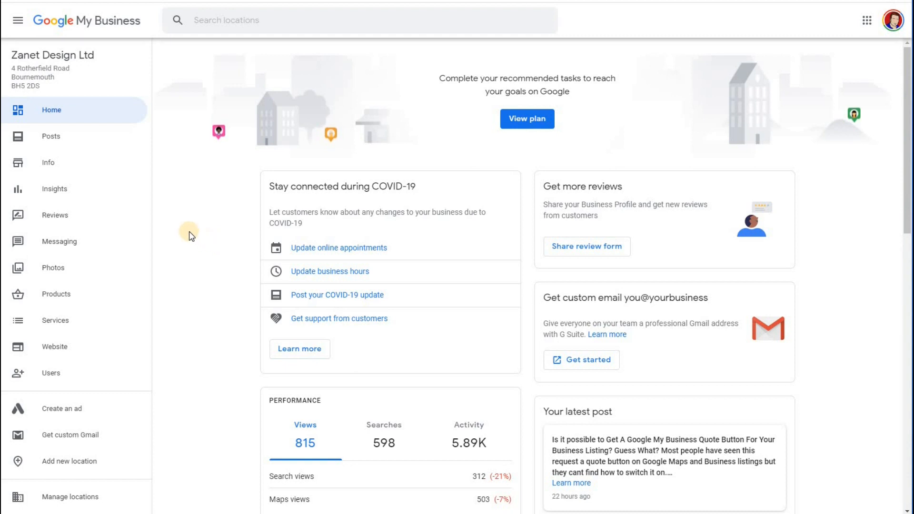
mouse_move(189, 229)
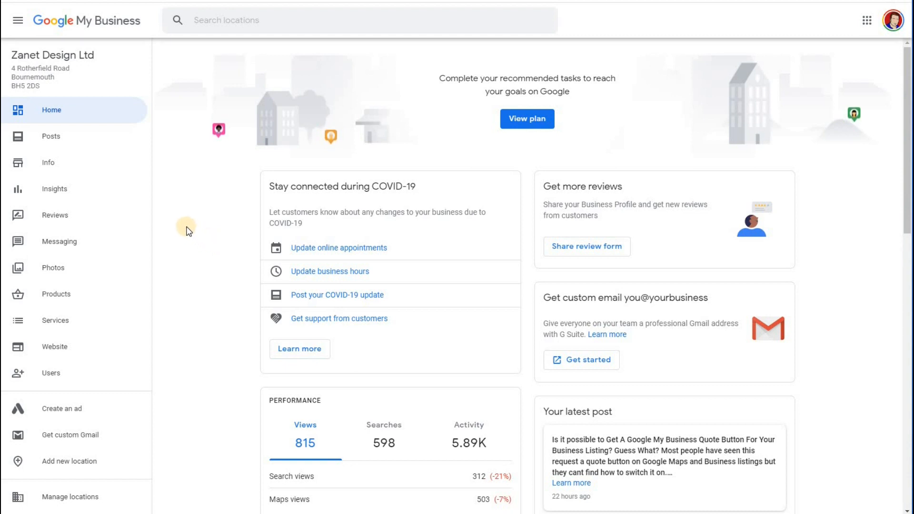
mouse_move(97, 157)
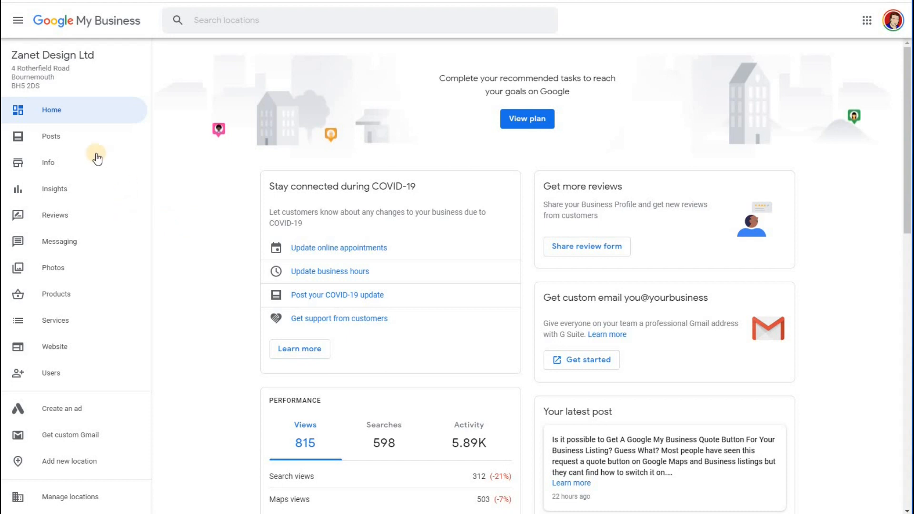
Switch the Performance card to Activity: website visits, calls, photo views and direction requests.
scroll("down", 3)
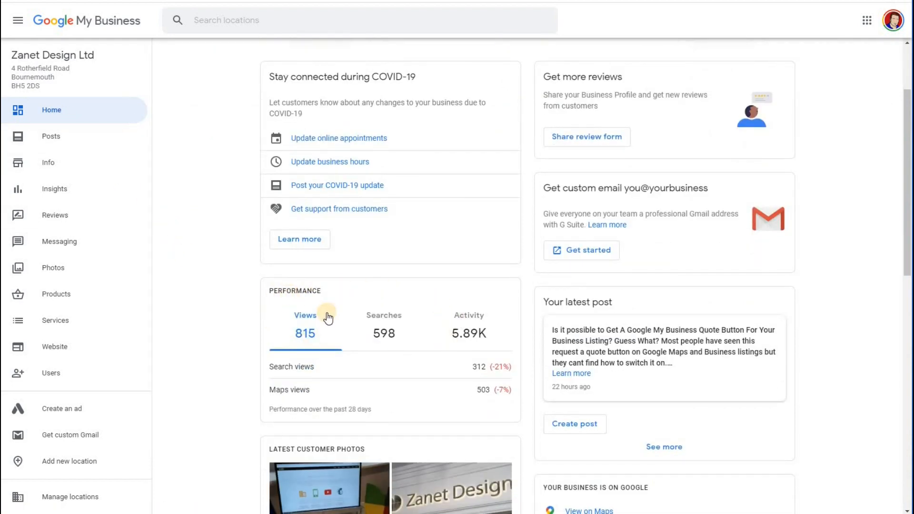
mouse_move(279, 313)
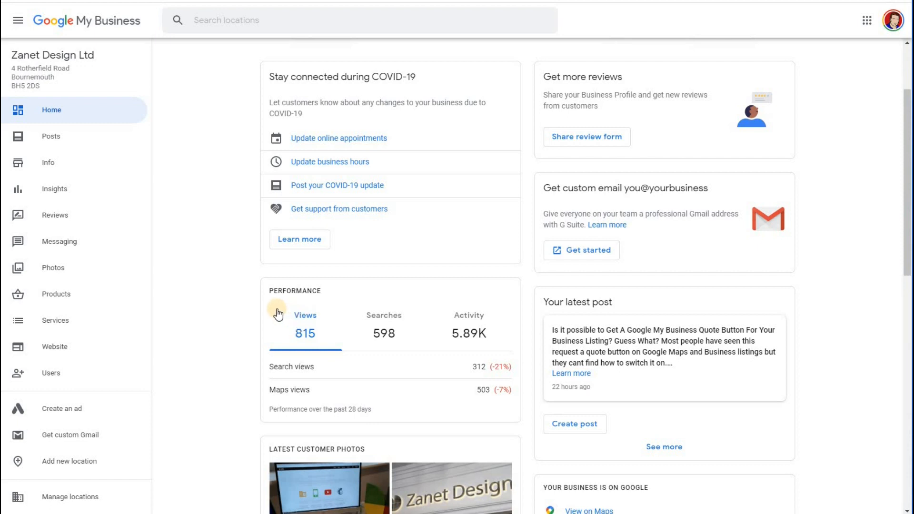
mouse_move(384, 317)
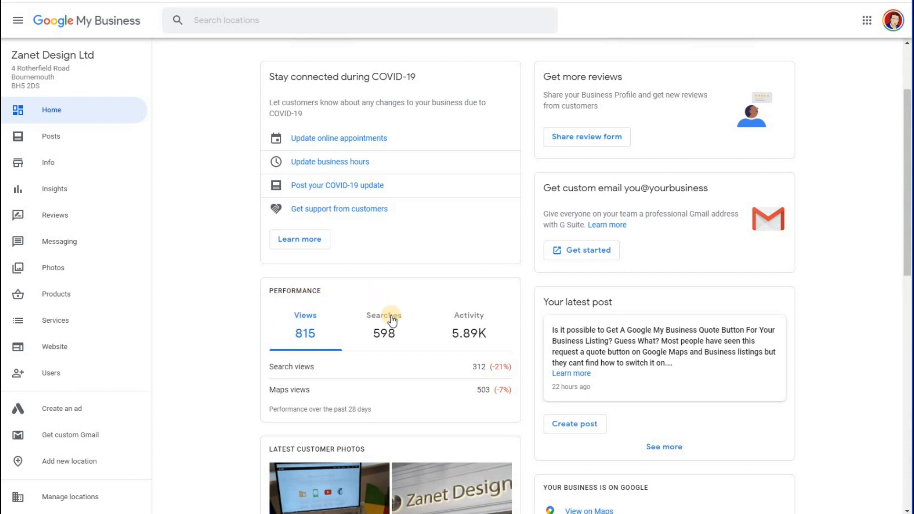
mouse_move(408, 333)
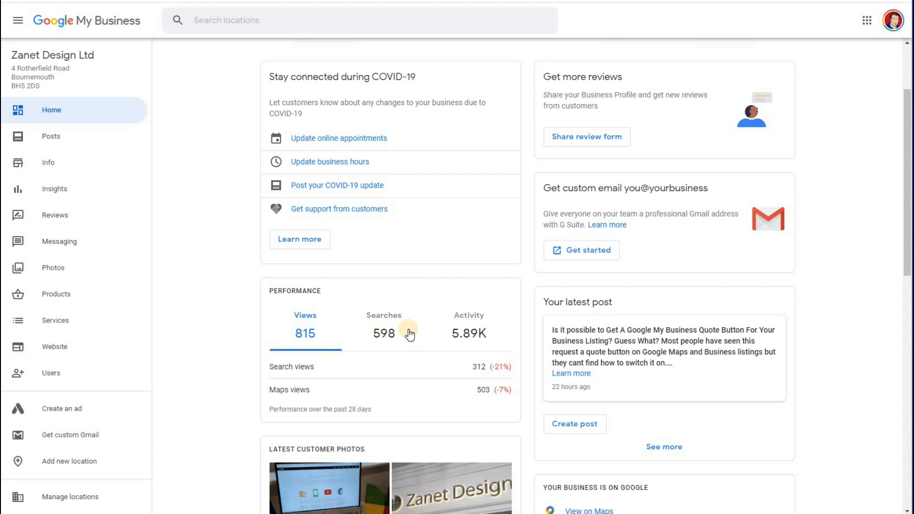
mouse_move(304, 293)
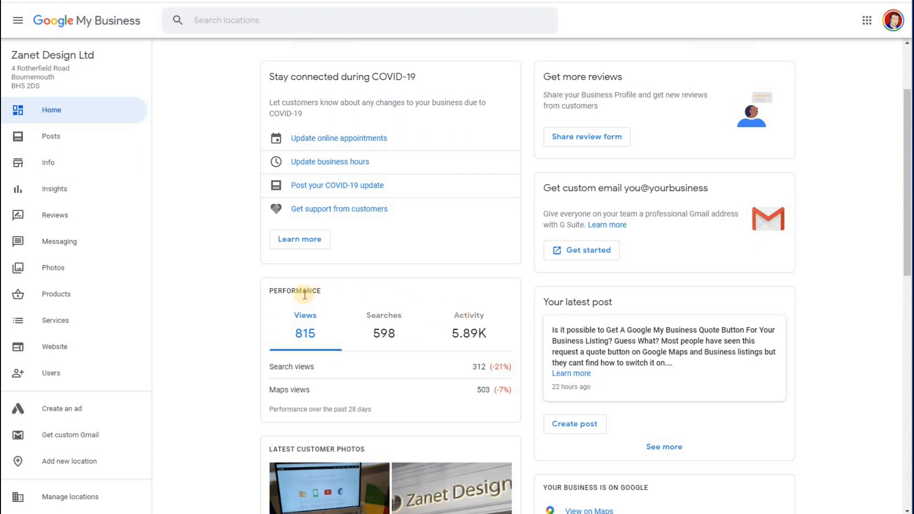
mouse_move(362, 372)
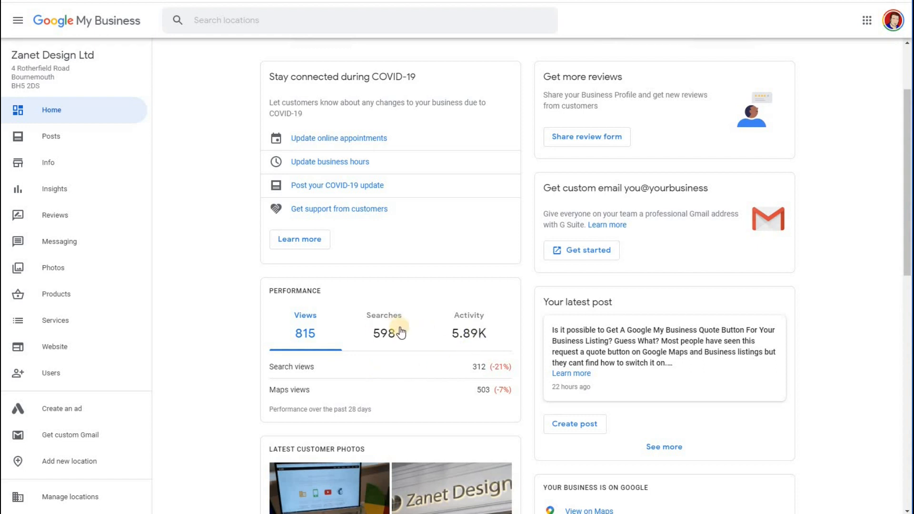
left_click(468, 323)
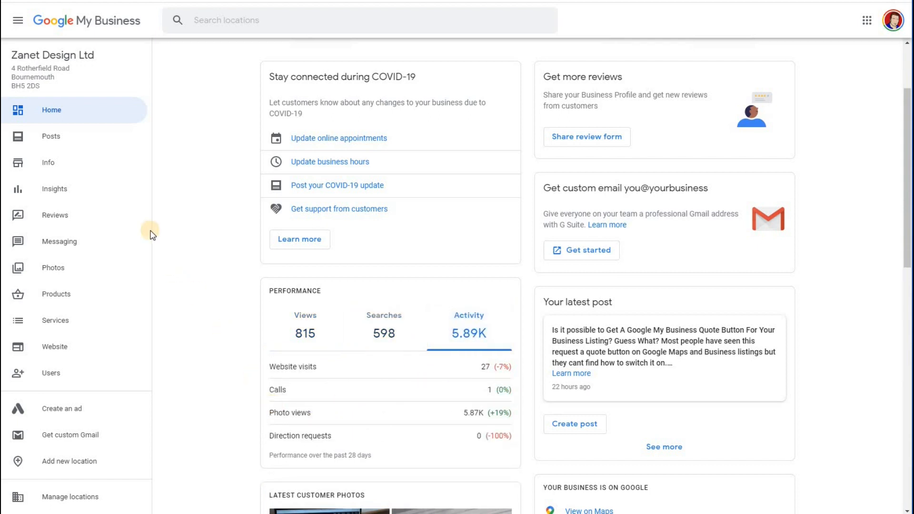
mouse_move(55, 188)
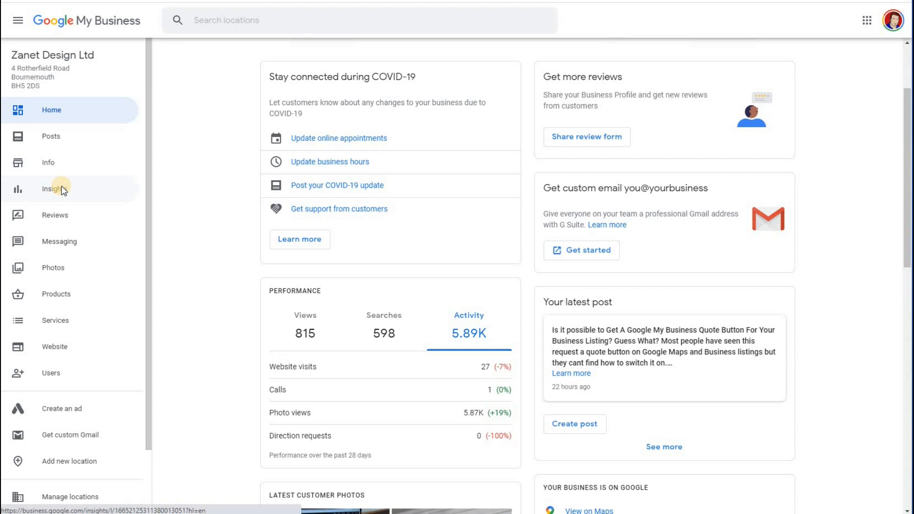
Review the Insights report from the top Queries table down to 'How customers search'.
left_click(54, 189)
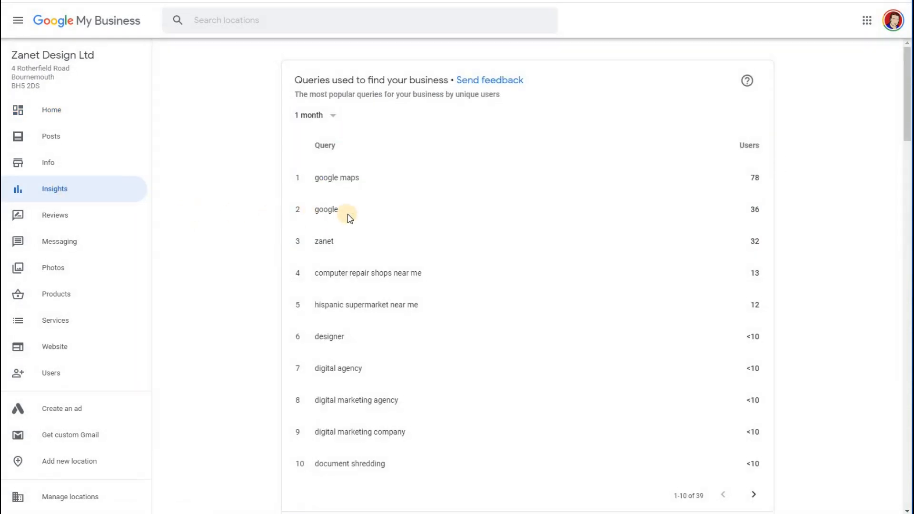
scroll("down", 3)
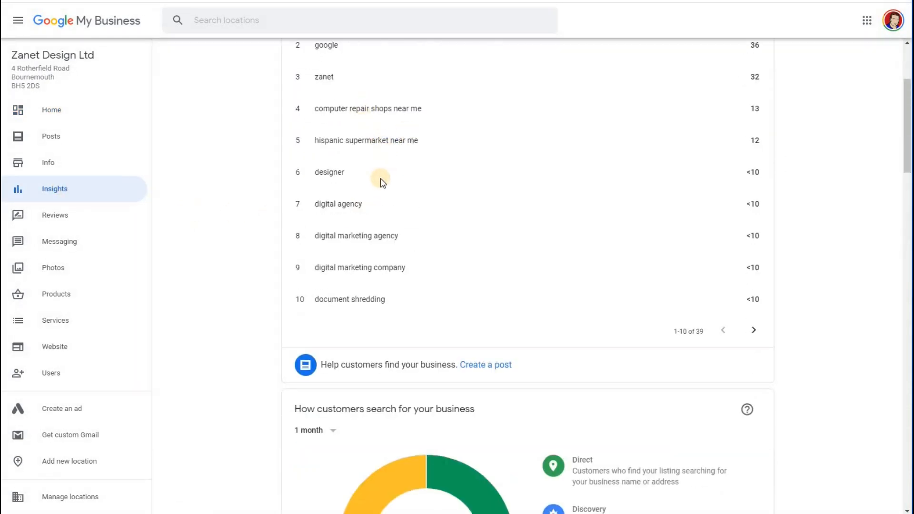
scroll("down", 3)
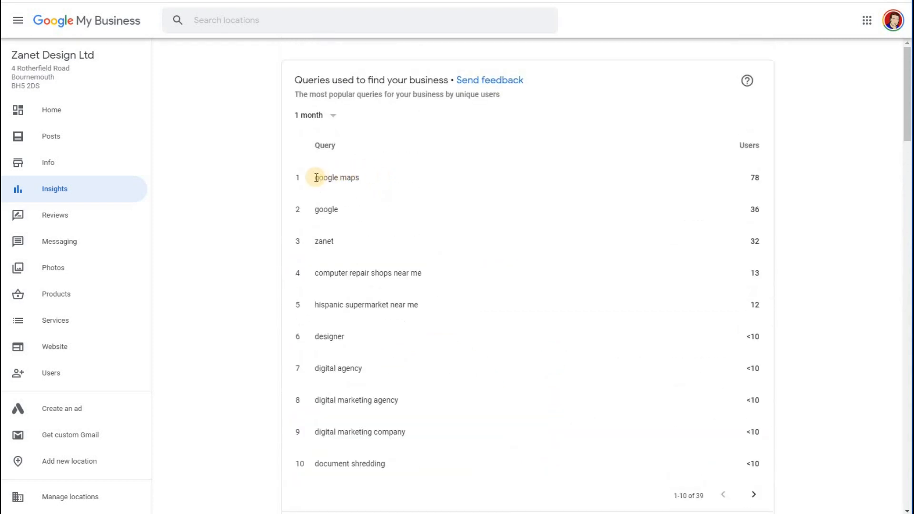
scroll("down", 3)
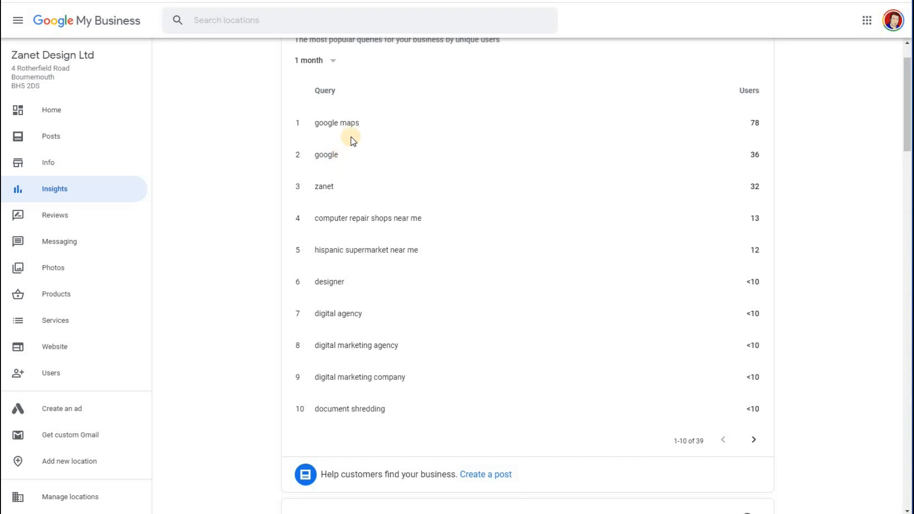
mouse_move(320, 186)
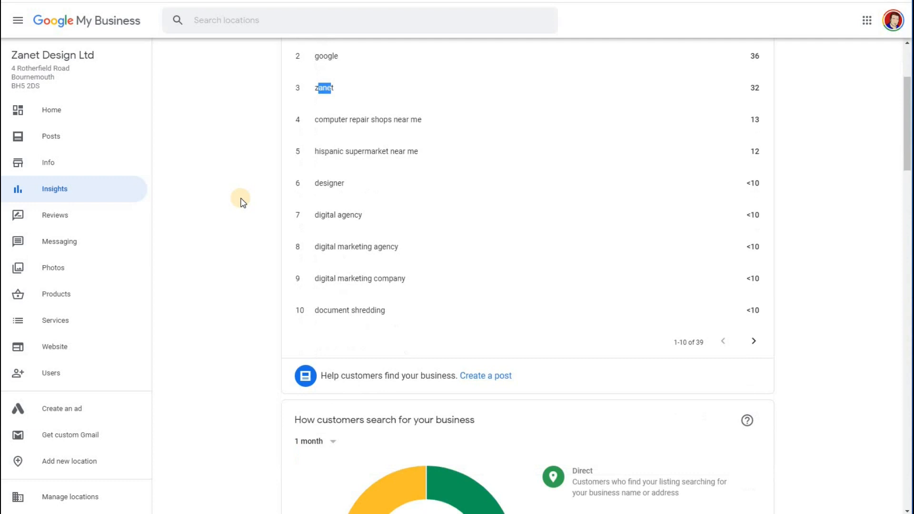
scroll("down", 3)
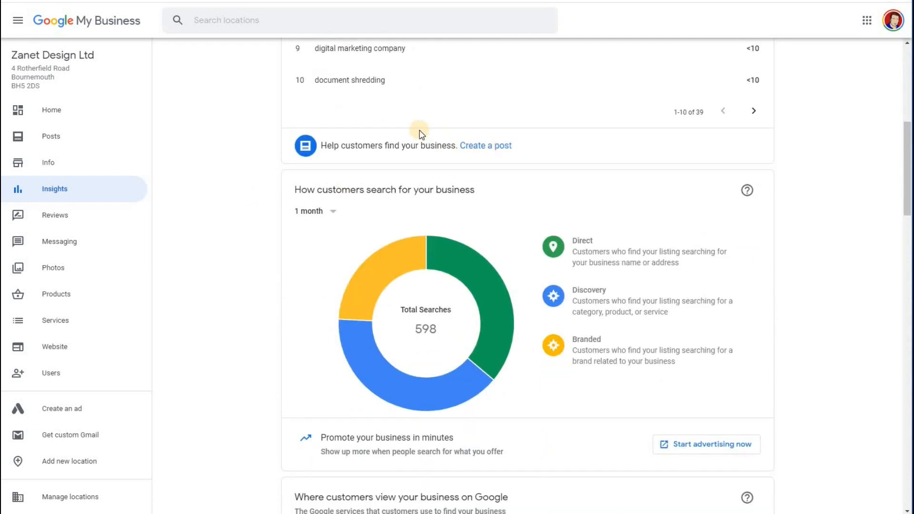
Reach the 'How customers search for your business' donut chart totalling 598 searches.
scroll("down", 3)
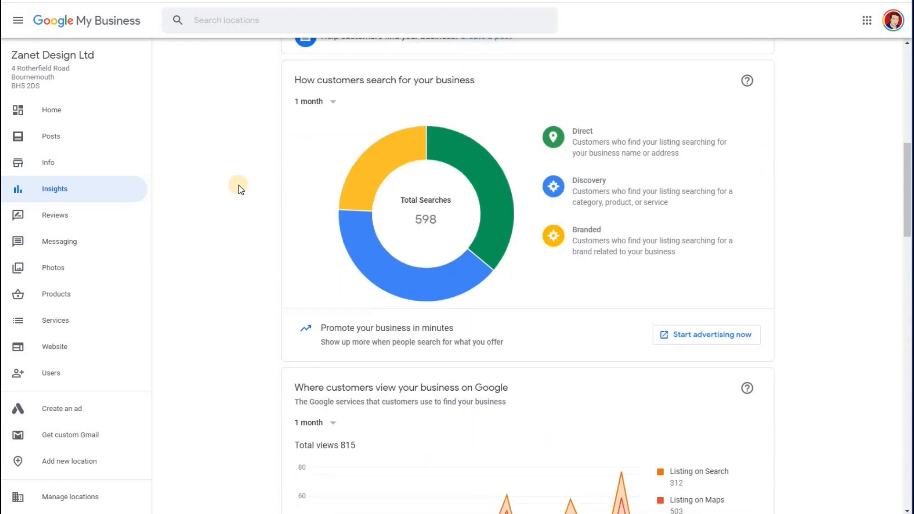
mouse_move(274, 204)
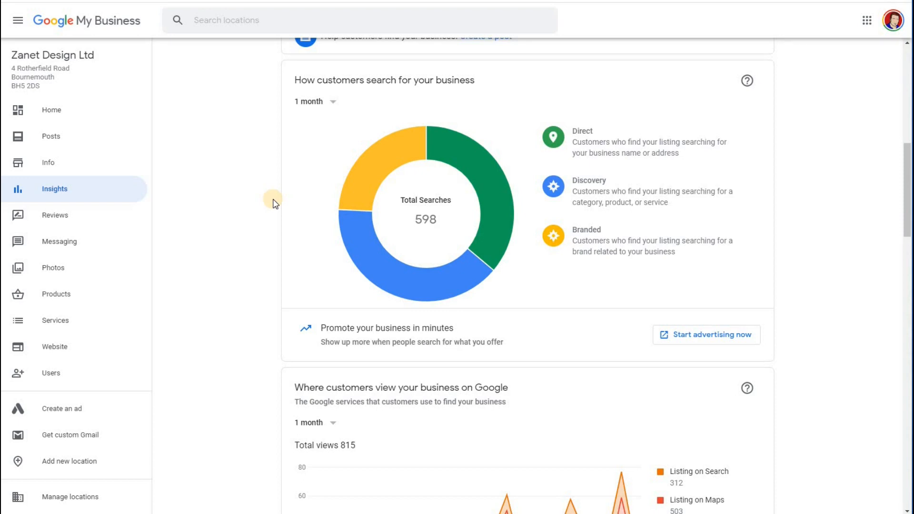
mouse_move(377, 162)
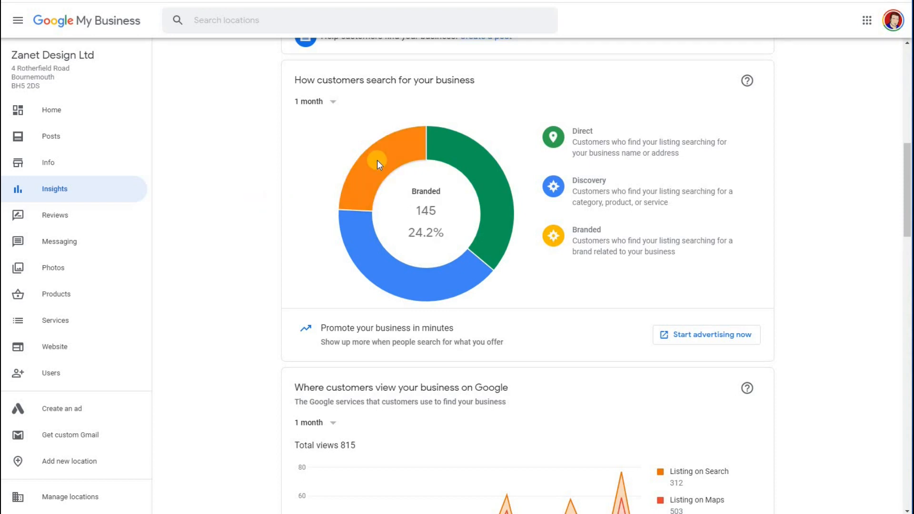
mouse_move(472, 162)
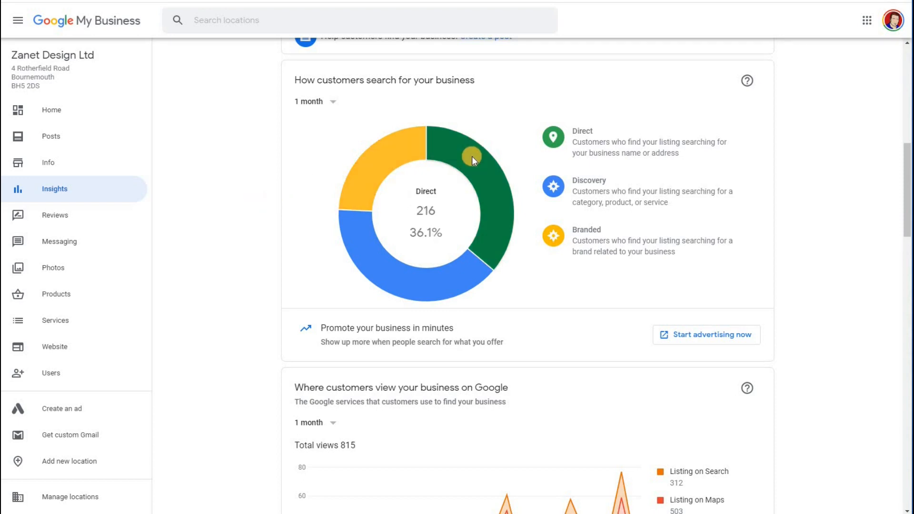
mouse_move(431, 288)
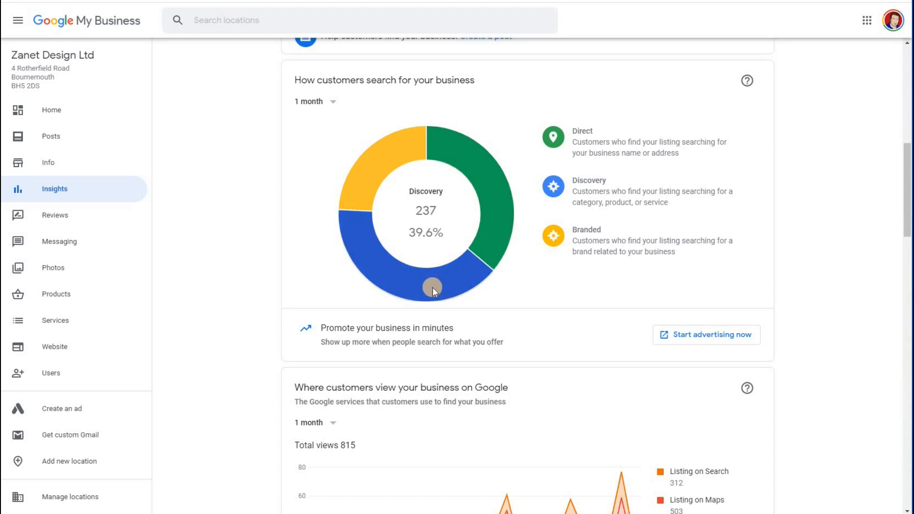
mouse_move(400, 157)
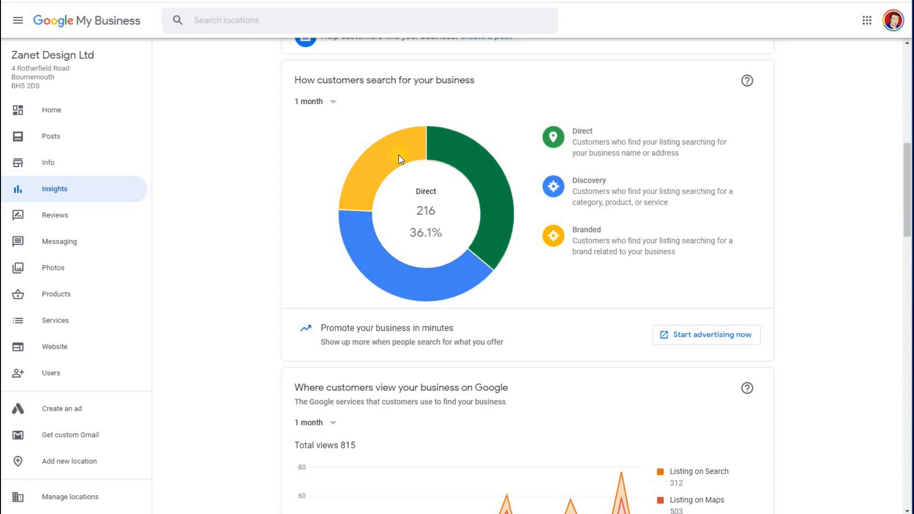
mouse_move(374, 274)
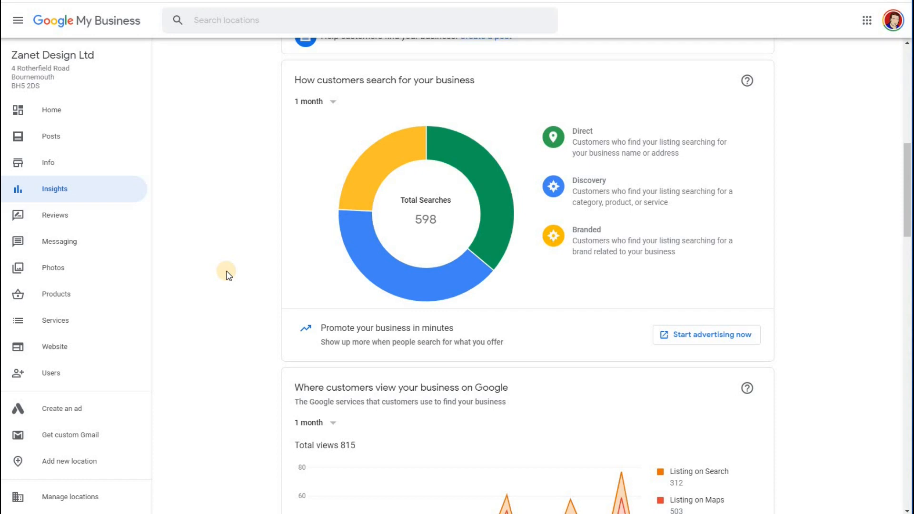
mouse_move(236, 274)
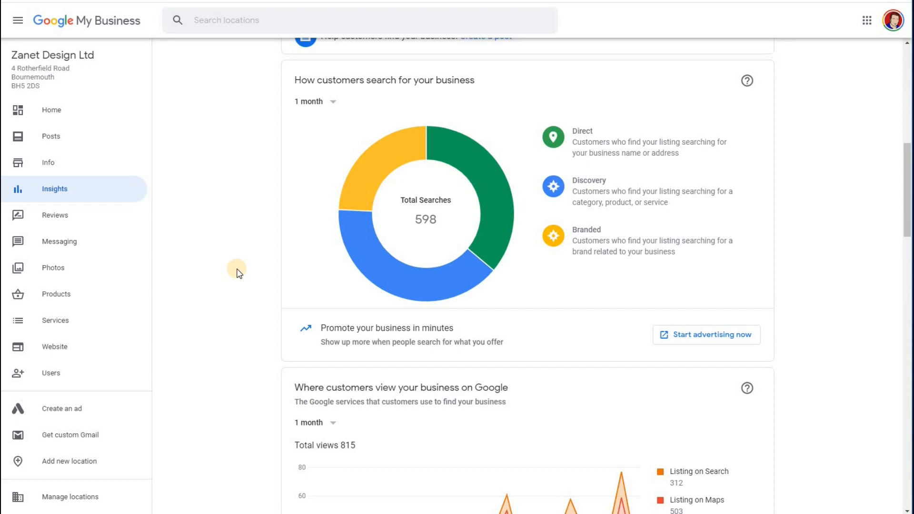
Look through customer actions, calls and photo charts to Photo quantity, then back up to the queries.
scroll("down", 3)
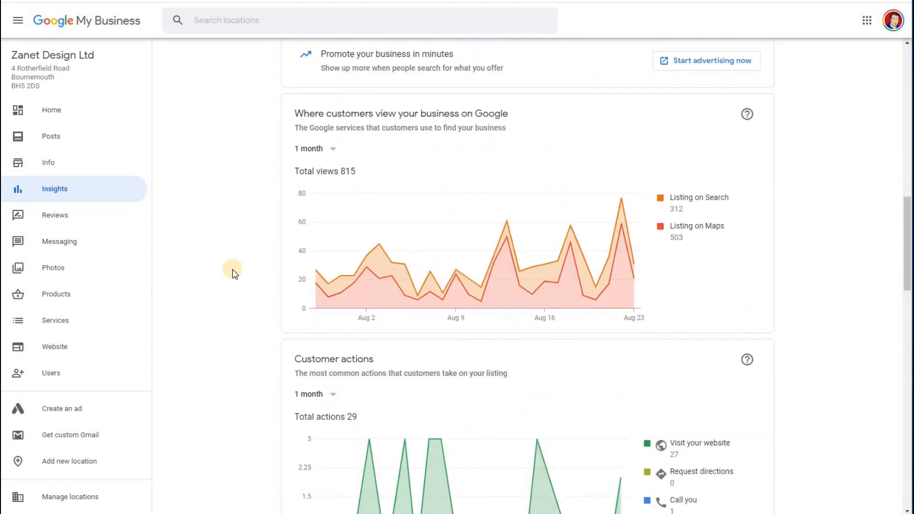
scroll("down", 3)
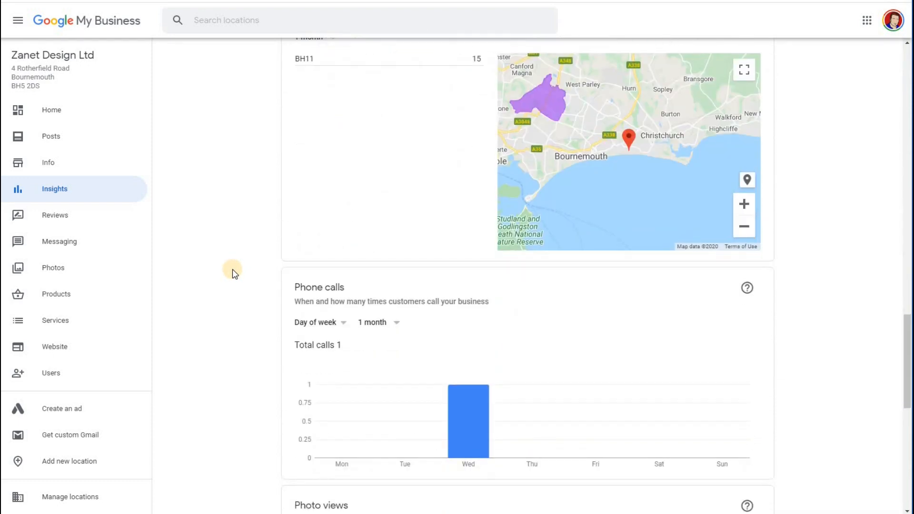
scroll("down", 3)
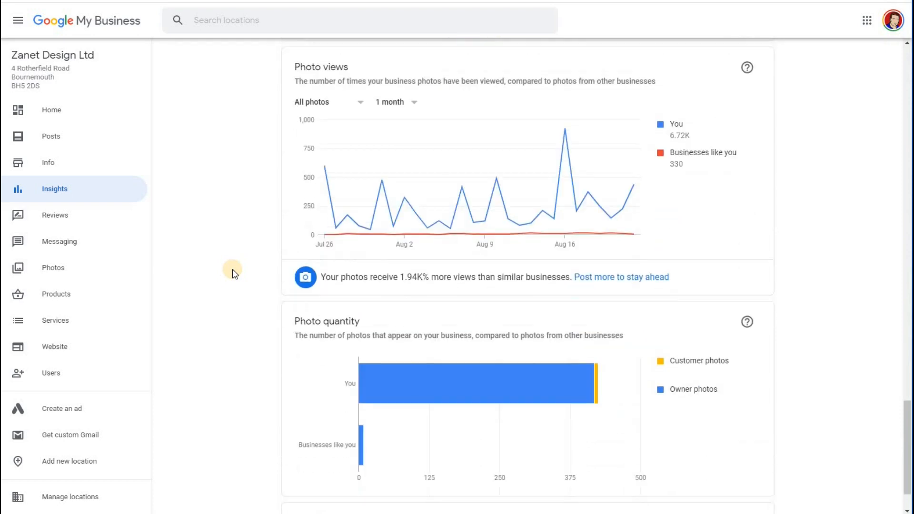
scroll("down", 3)
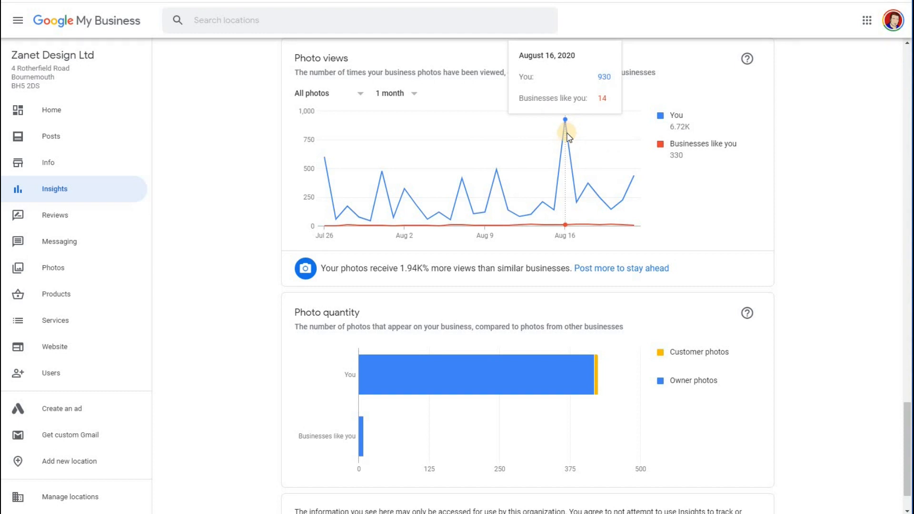
scroll("down", 3)
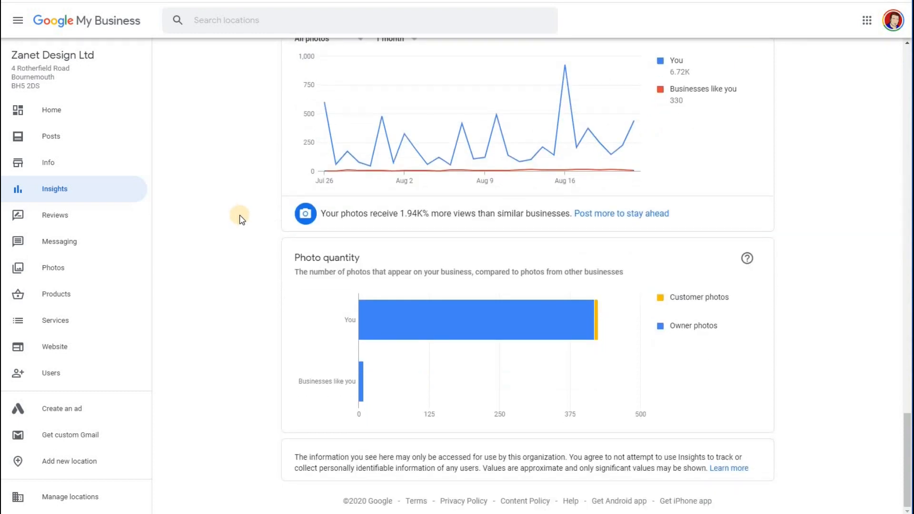
scroll("up", 3)
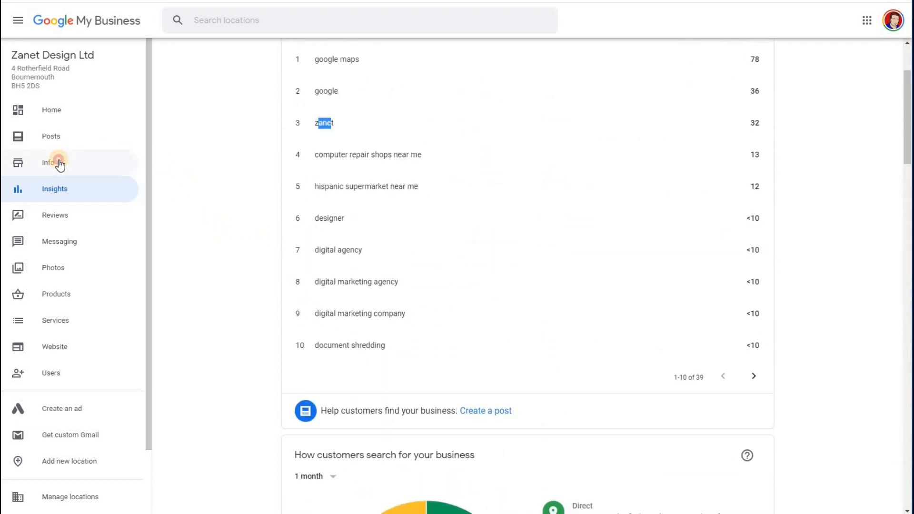
left_click(48, 162)
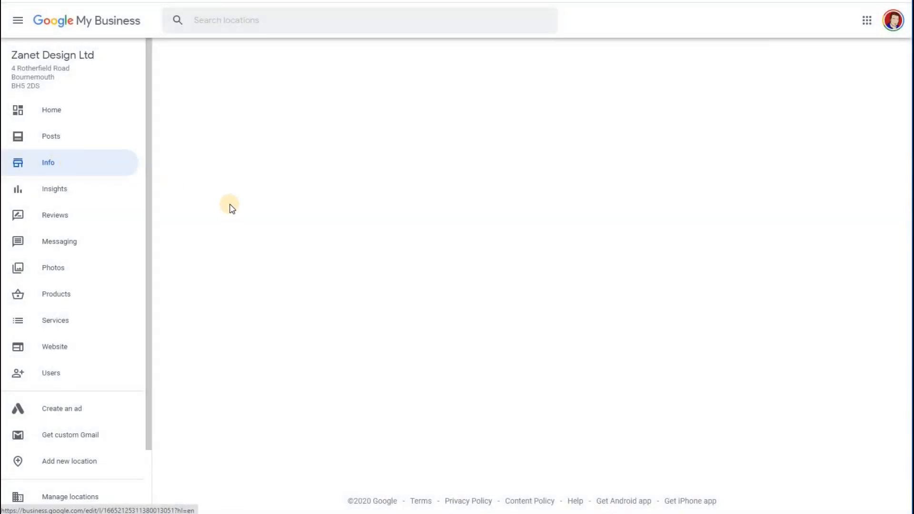
left_click(48, 163)
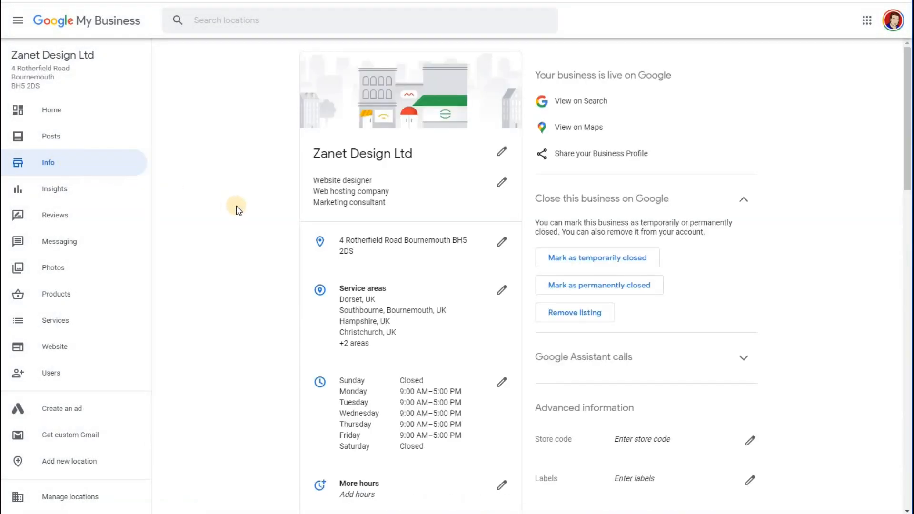
scroll("down", 3)
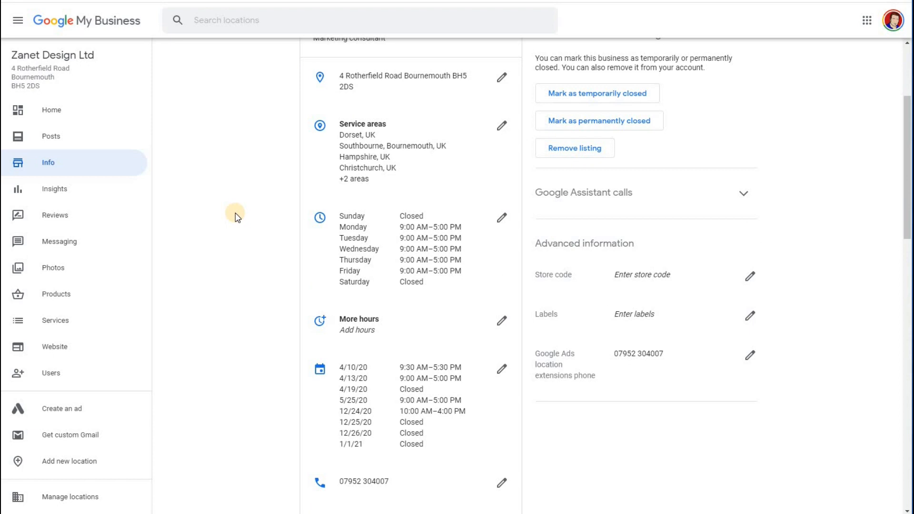
scroll("down", 3)
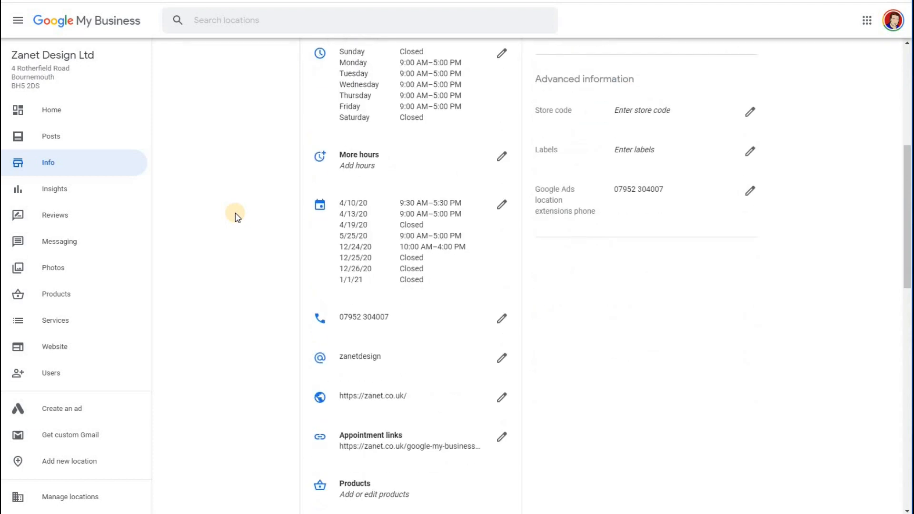
scroll("down", 3)
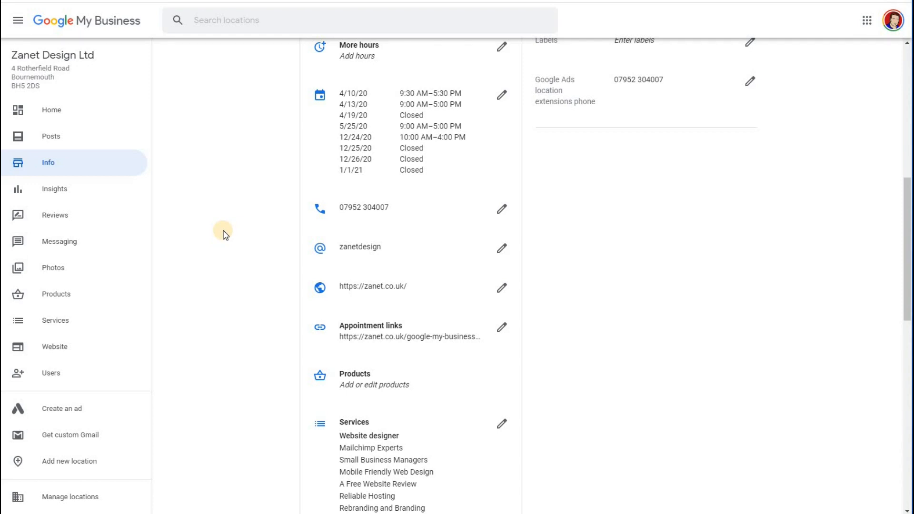
mouse_move(219, 217)
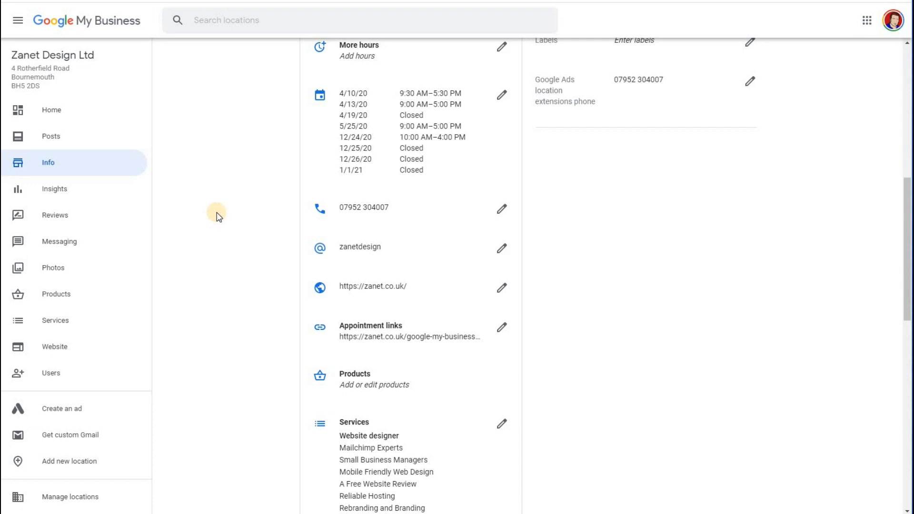
mouse_move(222, 229)
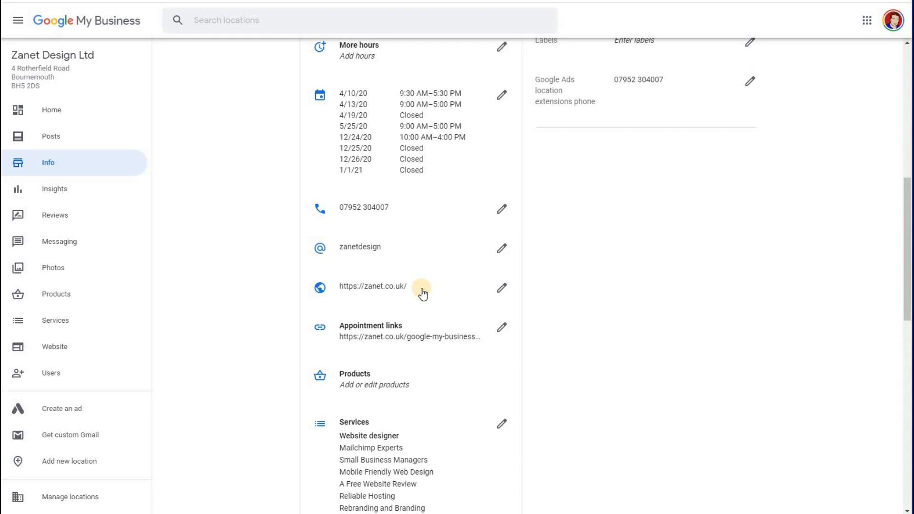
mouse_move(224, 276)
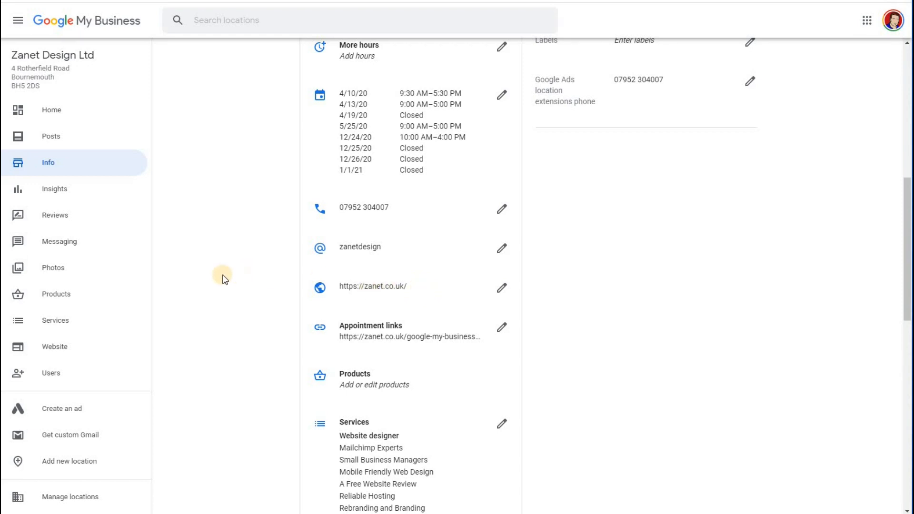
mouse_move(212, 235)
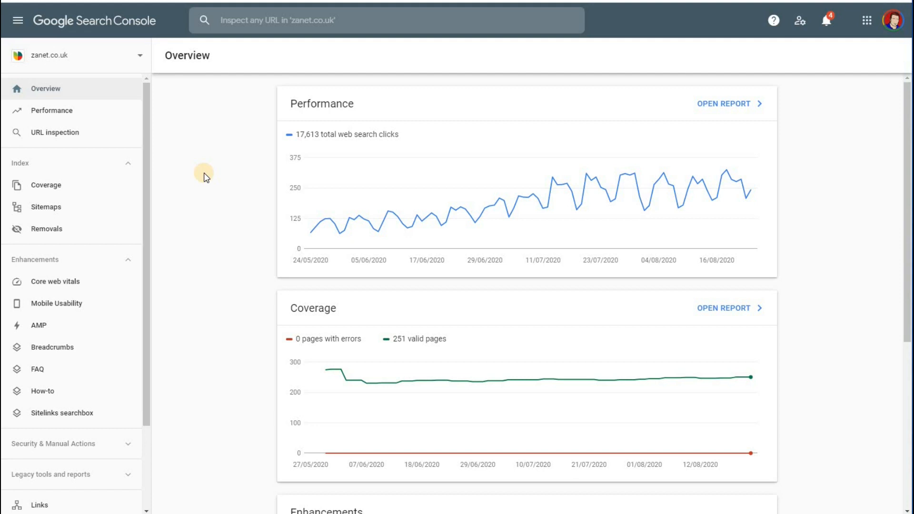
mouse_move(220, 183)
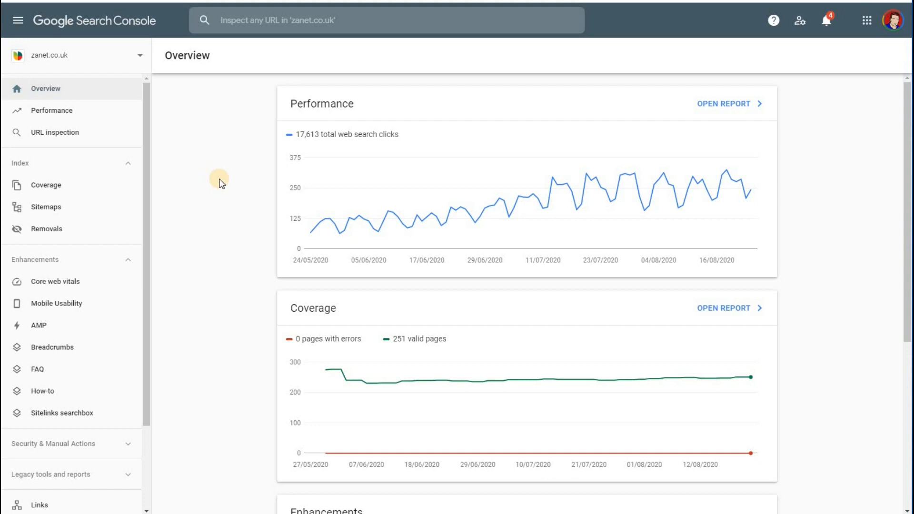
From the zanet.co.uk Search Console Overview, go into the full Performance report.
scroll("down", 3)
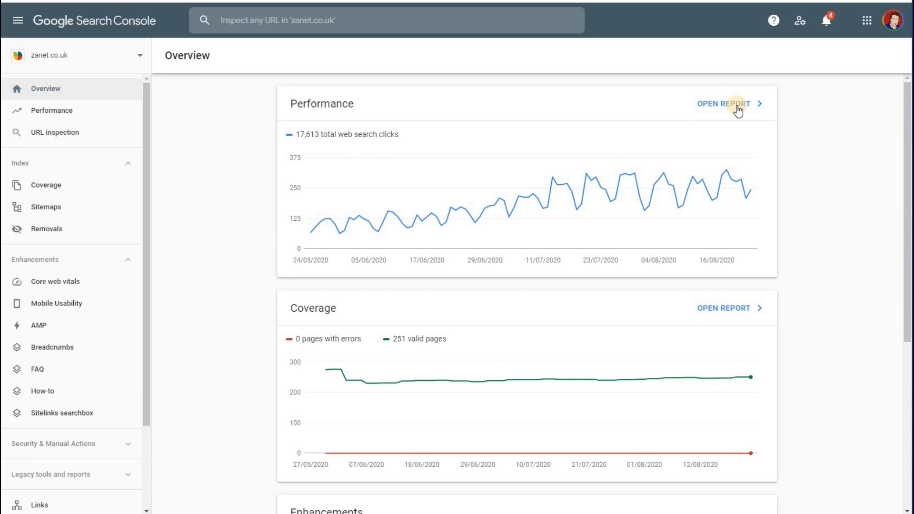
left_click(723, 103)
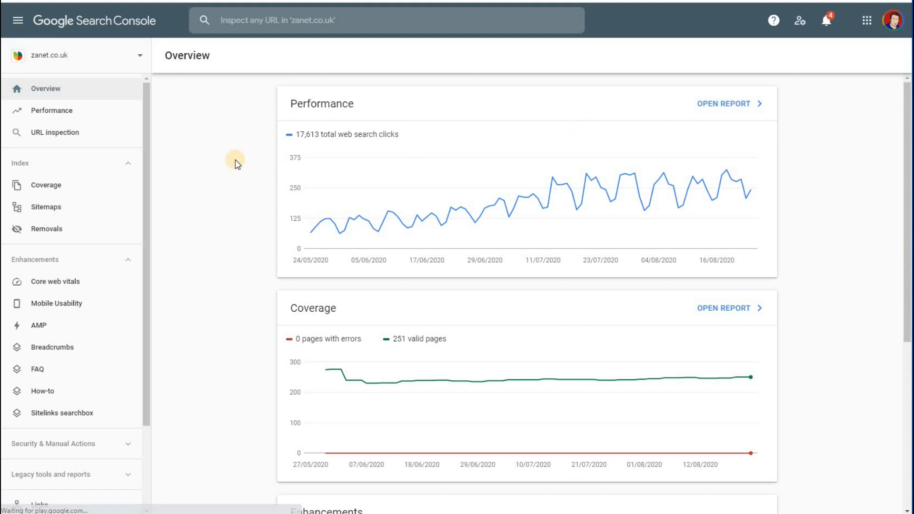
Set the Performance report's date range to Last 12 months.
left_click(52, 112)
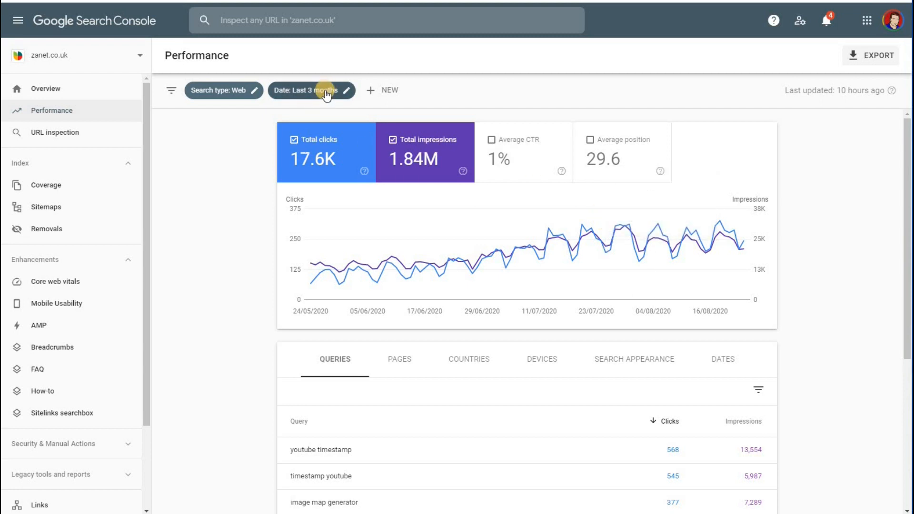
left_click(311, 90)
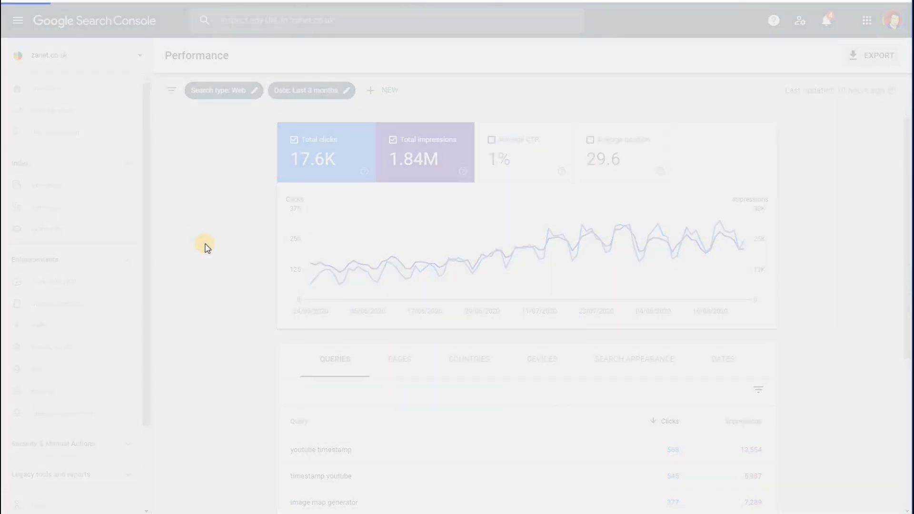
left_click(307, 90)
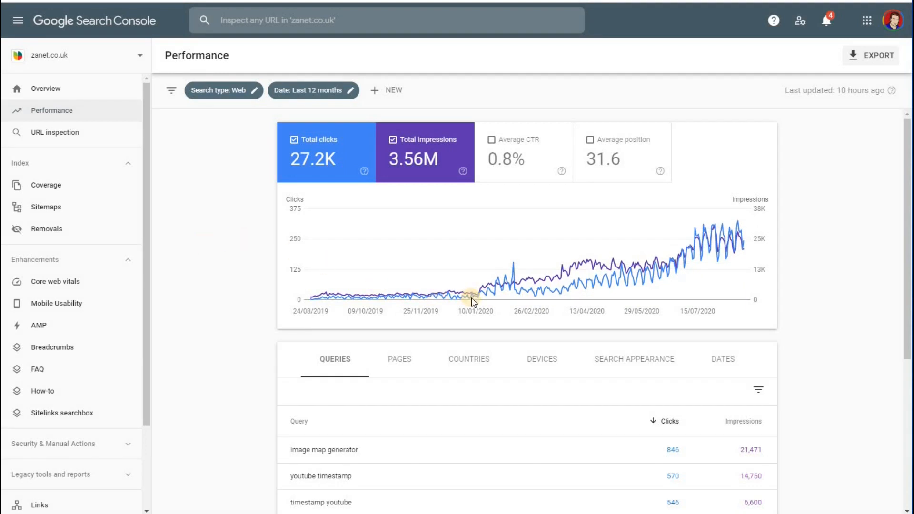
mouse_move(473, 299)
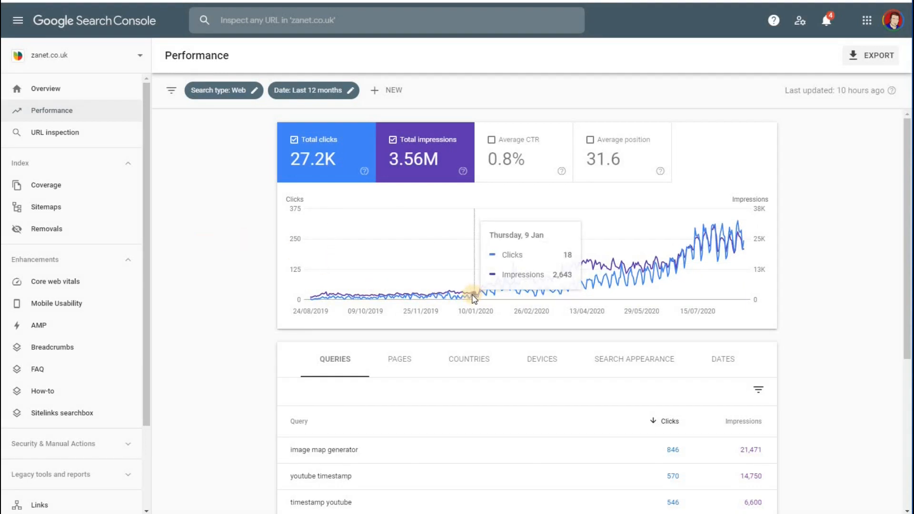
mouse_move(473, 298)
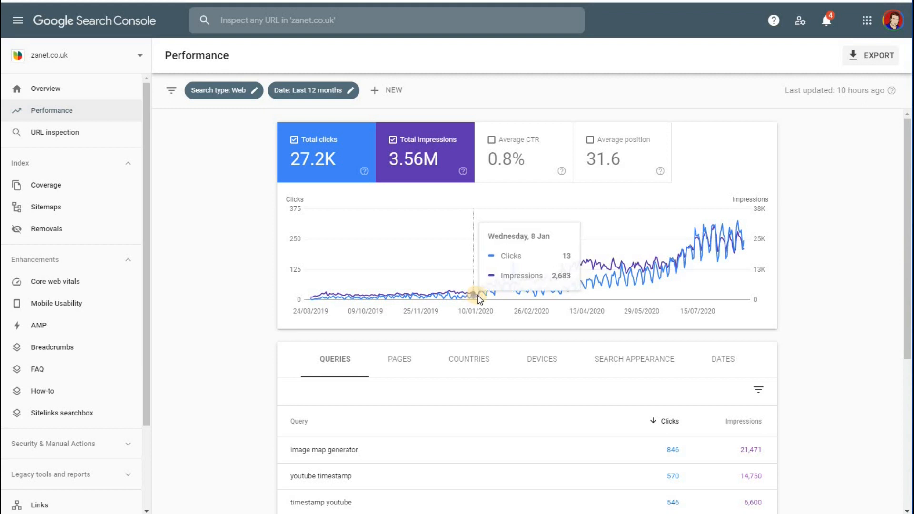
mouse_move(478, 299)
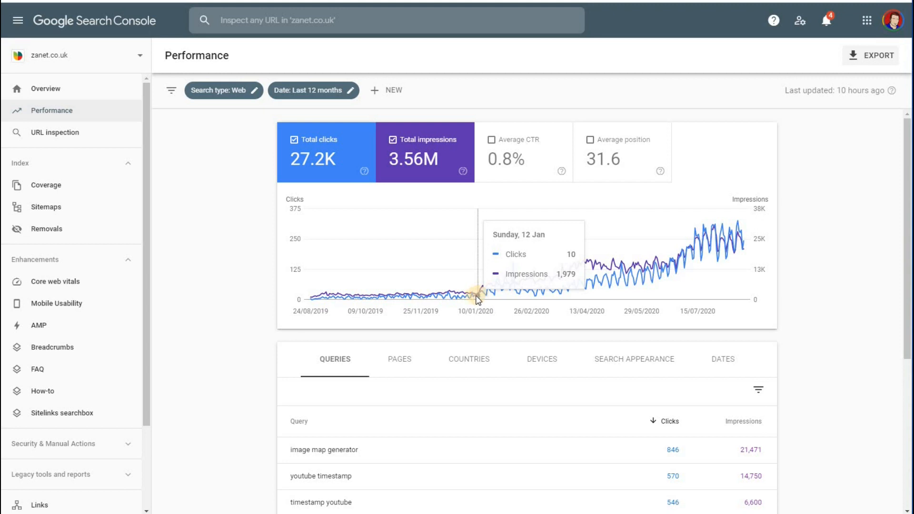
mouse_move(606, 283)
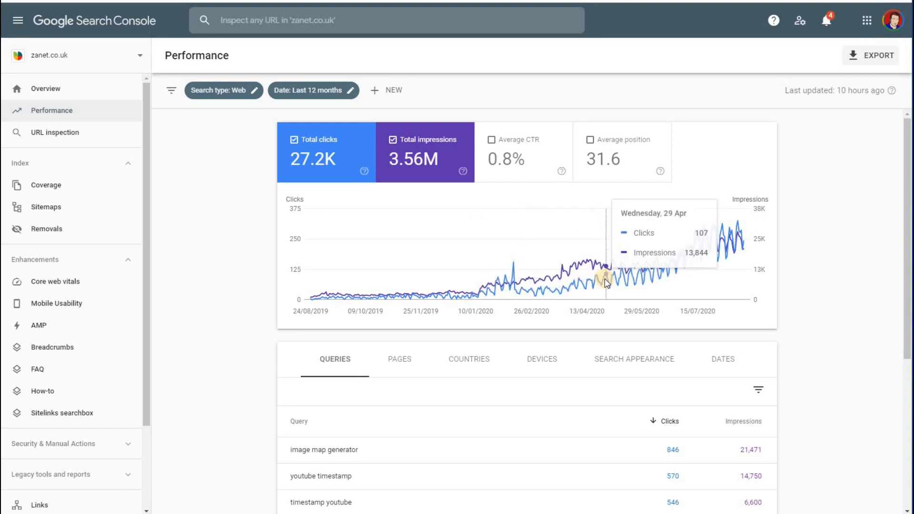
mouse_move(725, 258)
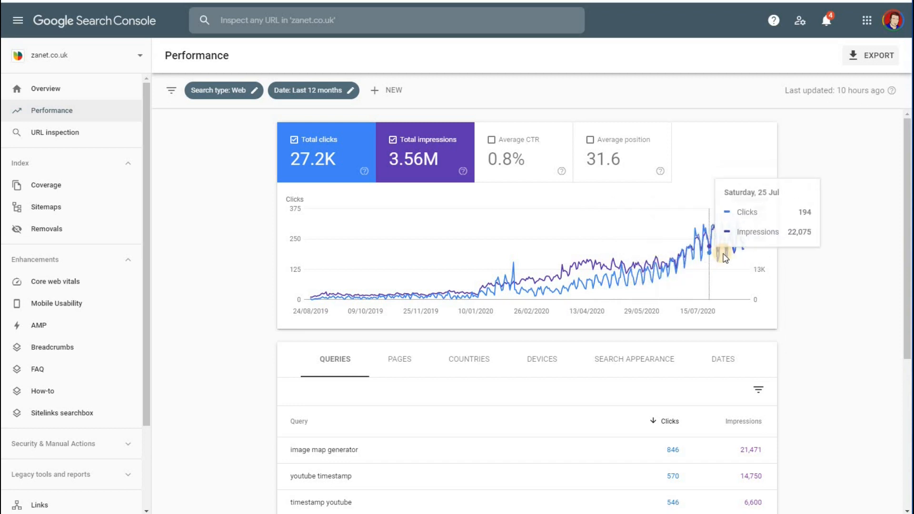
mouse_move(712, 251)
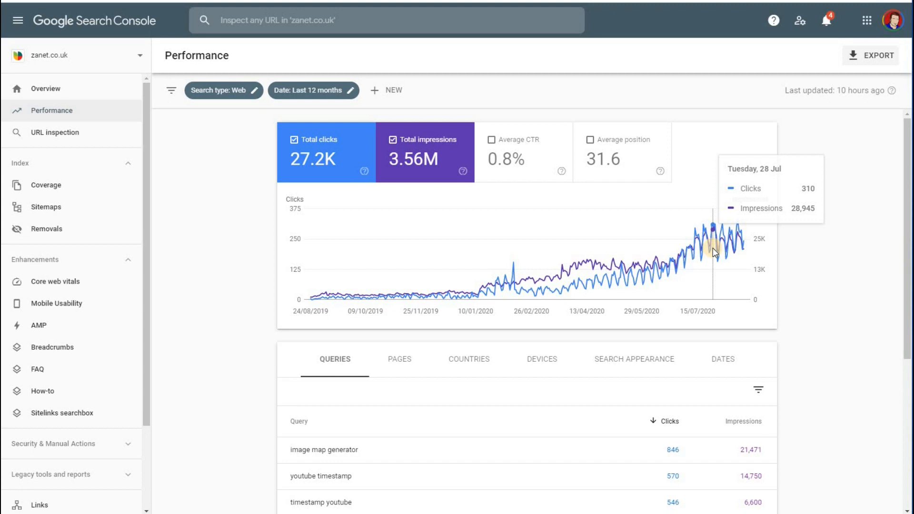
scroll("down", 3)
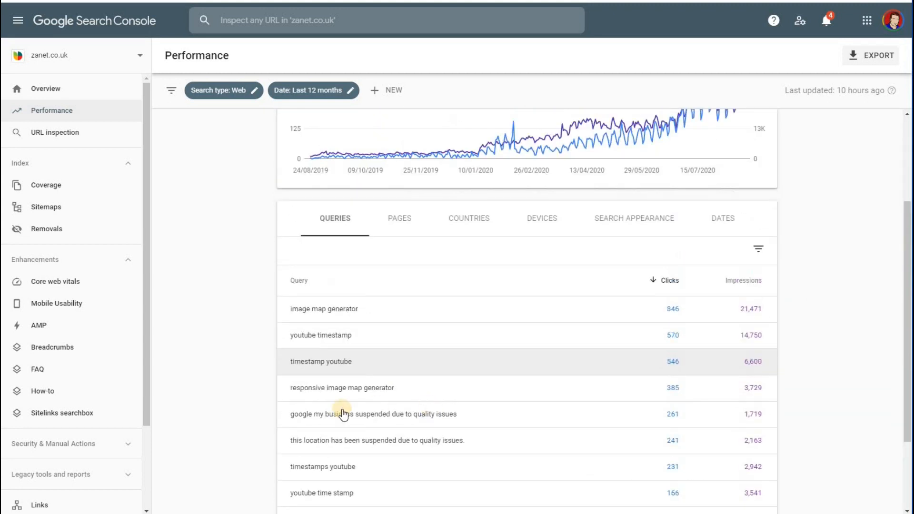
mouse_move(327, 417)
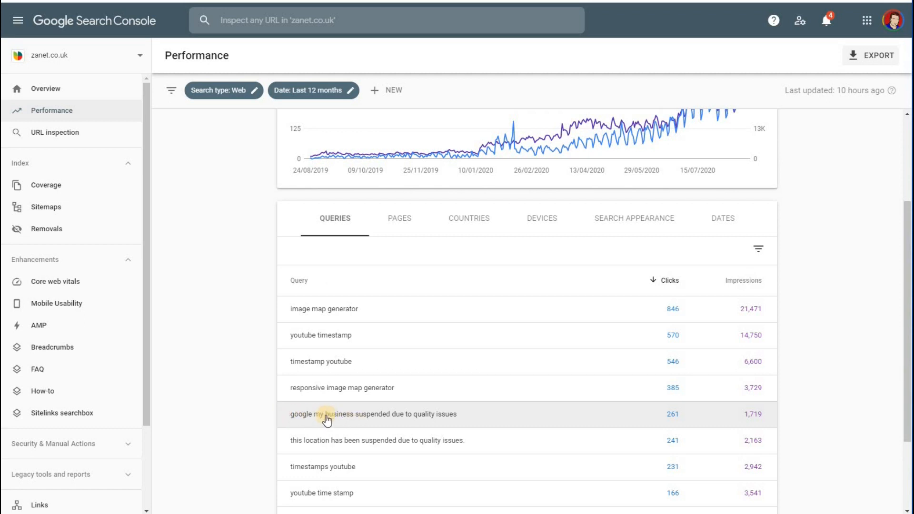
mouse_move(316, 421)
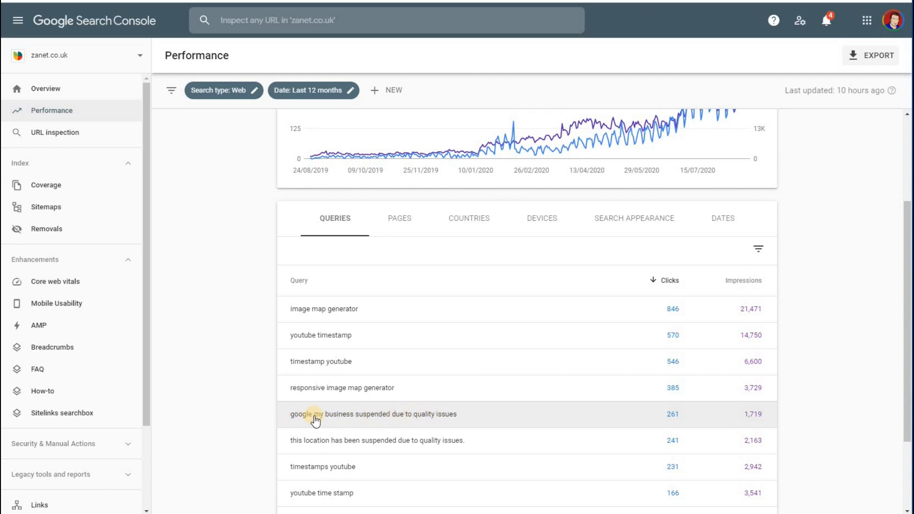
scroll("down", 3)
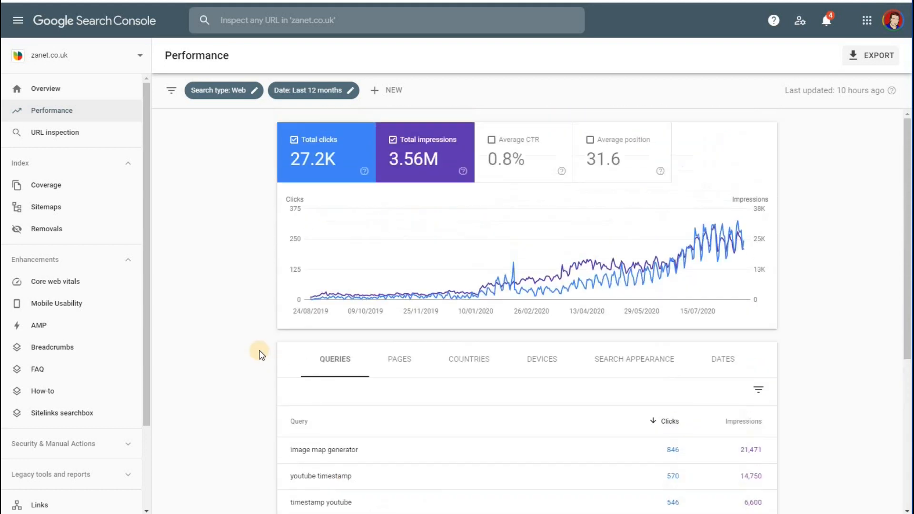
mouse_move(282, 364)
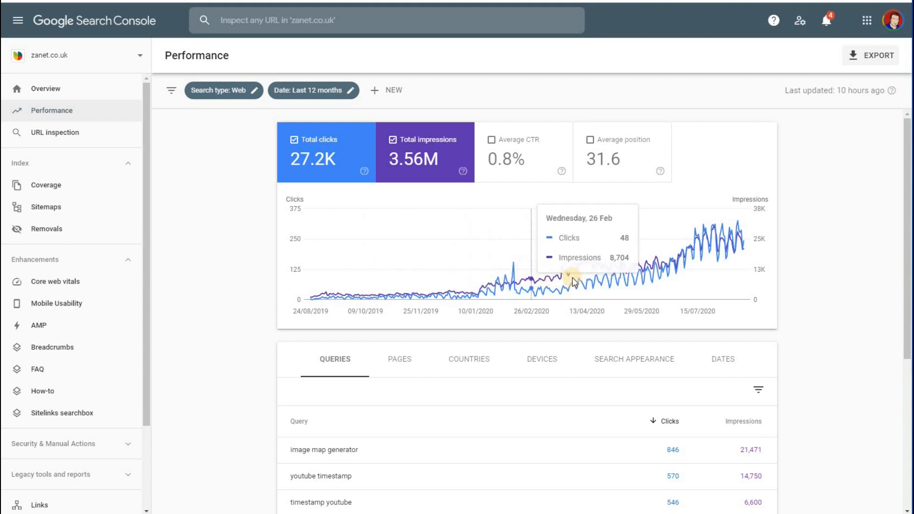
mouse_move(626, 277)
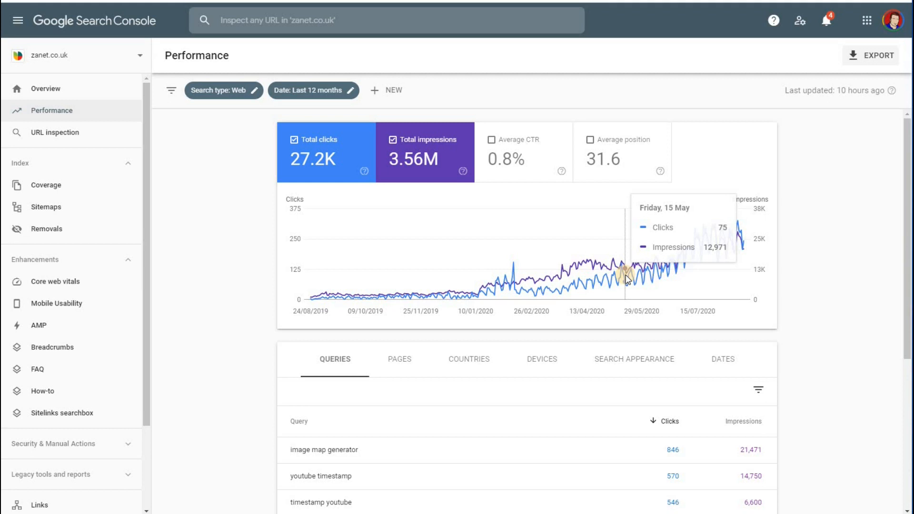
mouse_move(280, 264)
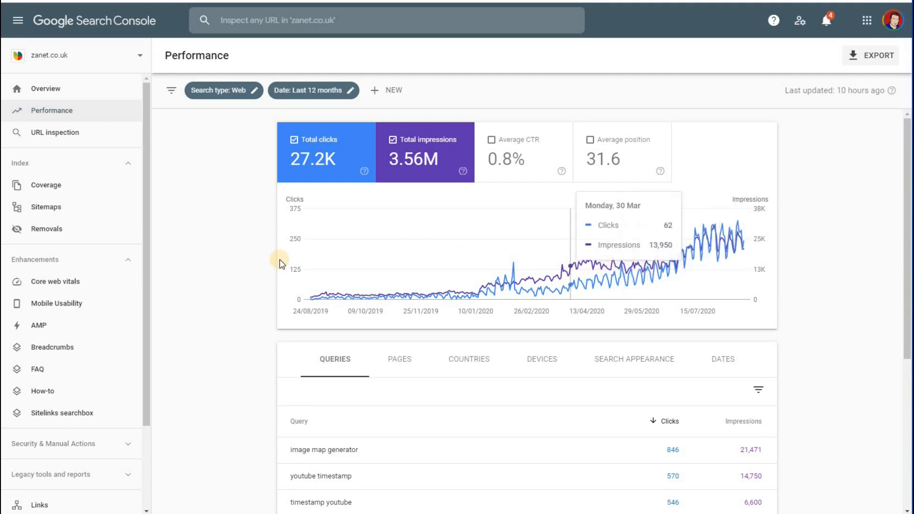
mouse_move(245, 256)
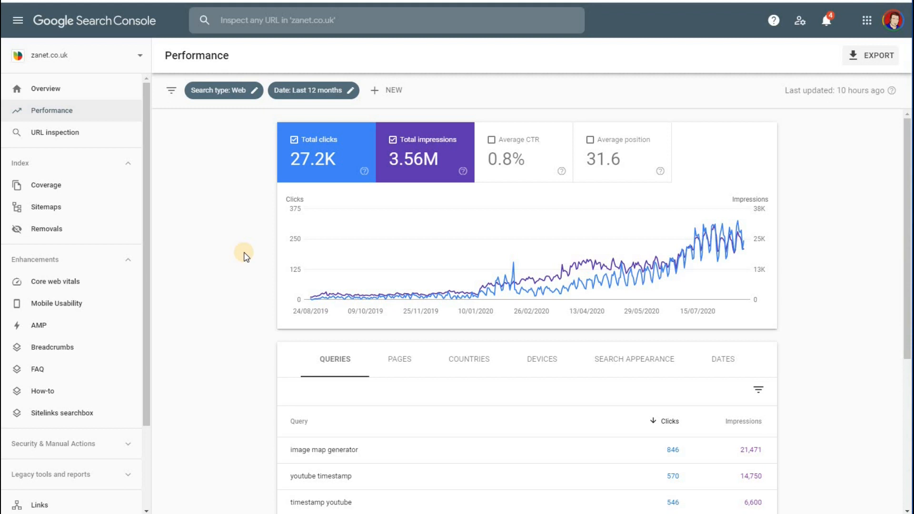
mouse_move(253, 241)
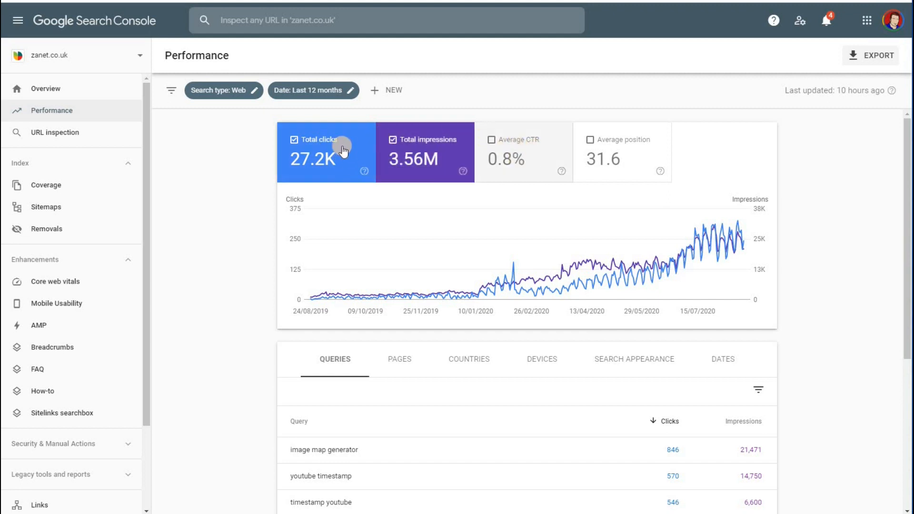
mouse_move(235, 206)
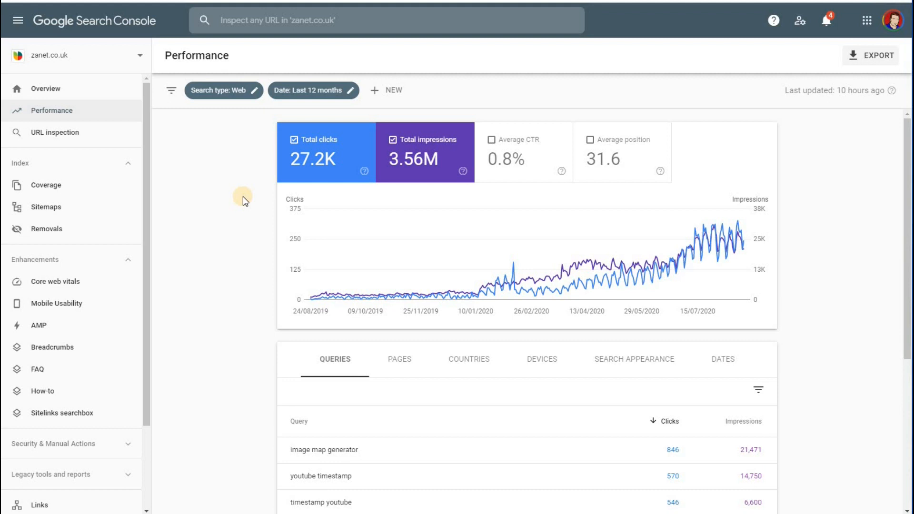
mouse_move(195, 181)
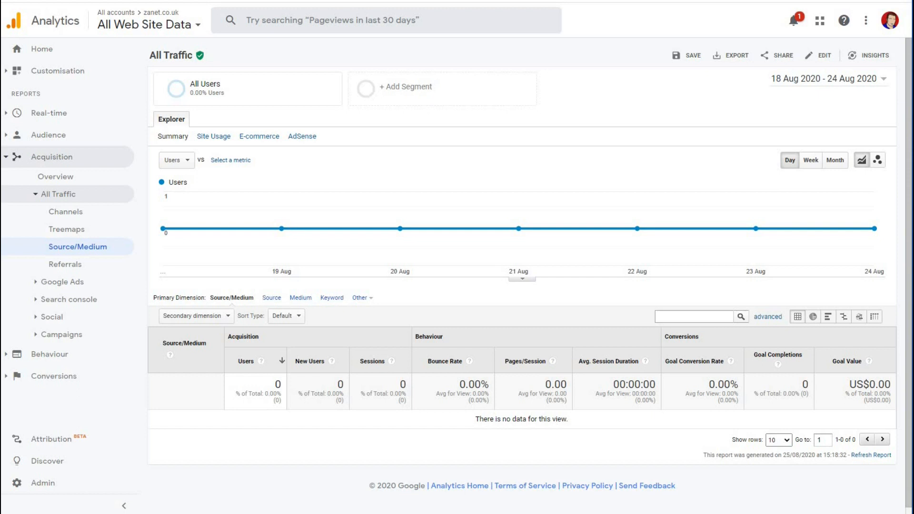
mouse_move(119, 42)
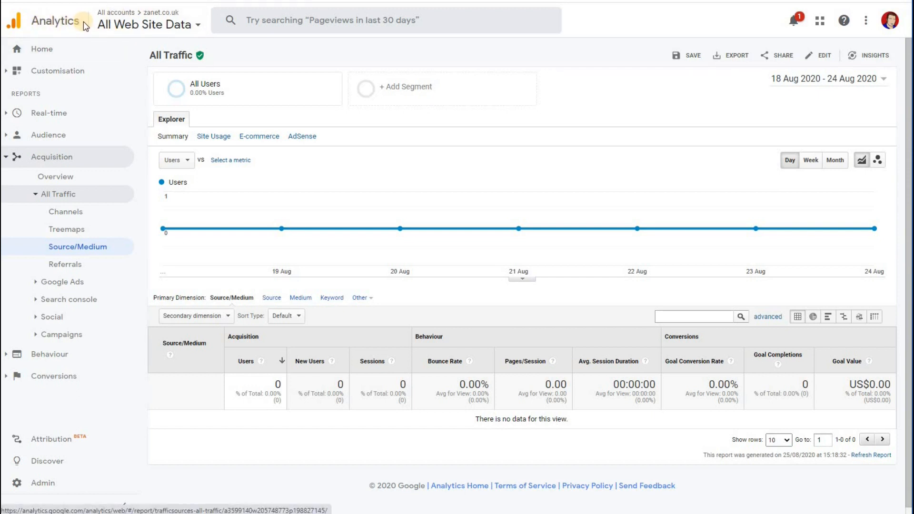
mouse_move(170, 22)
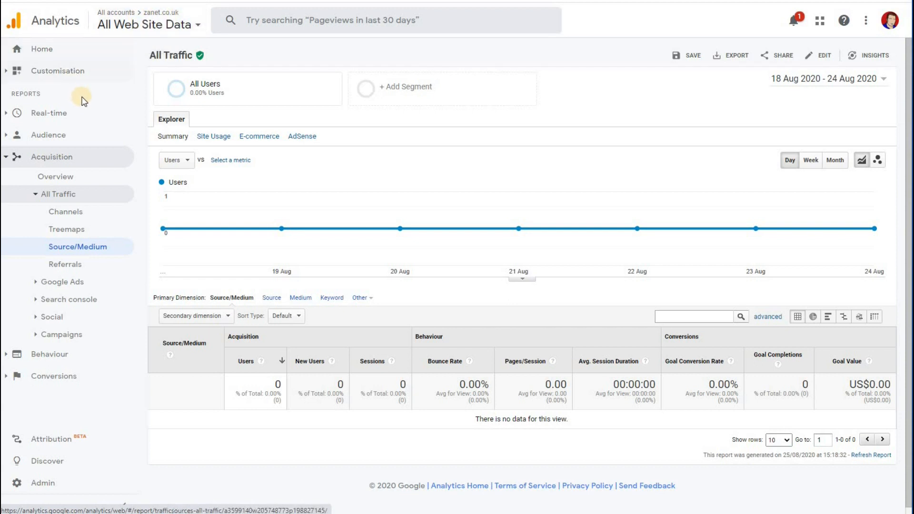
mouse_move(85, 162)
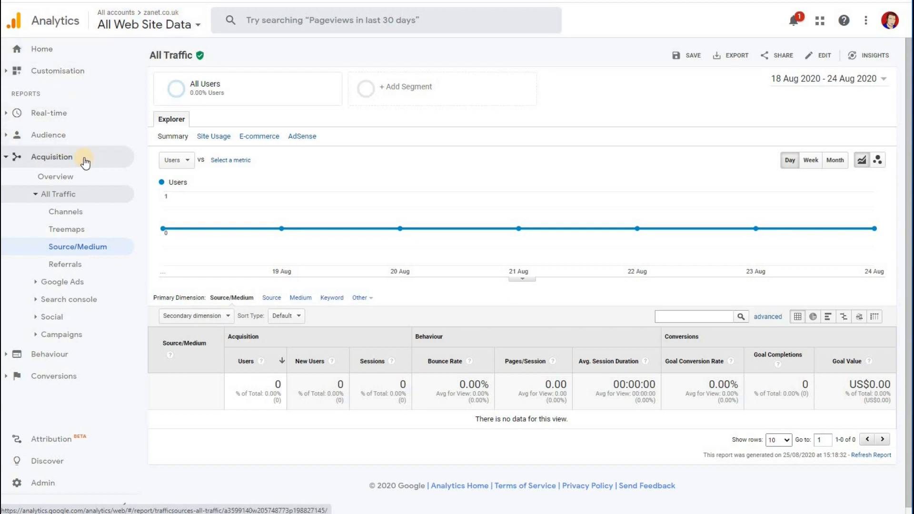
mouse_move(99, 246)
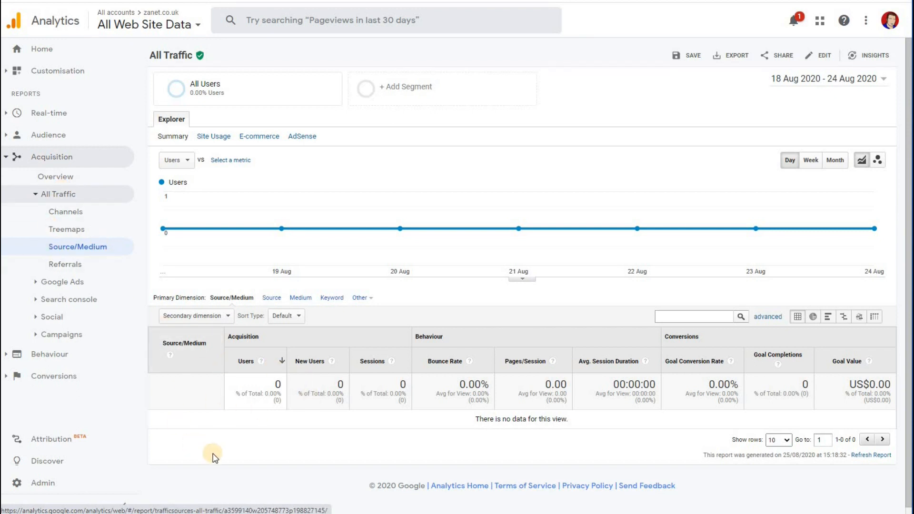
mouse_move(219, 454)
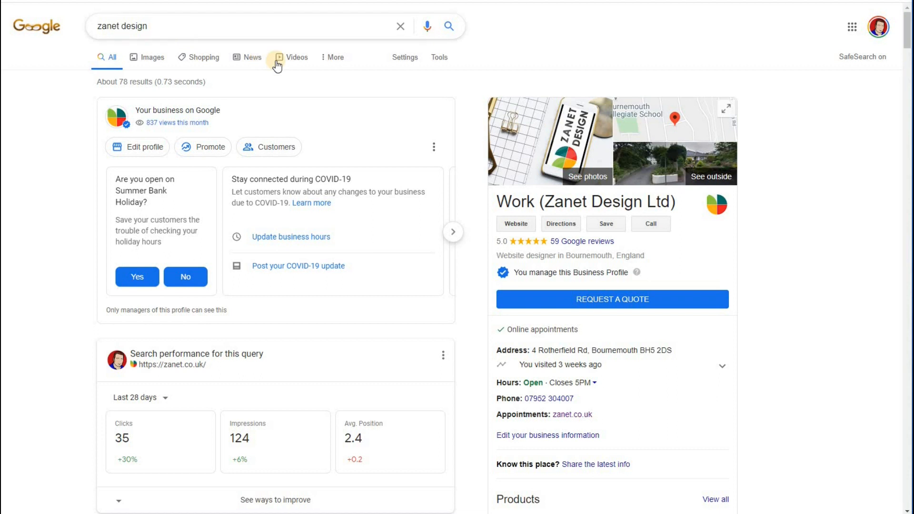
mouse_move(515, 224)
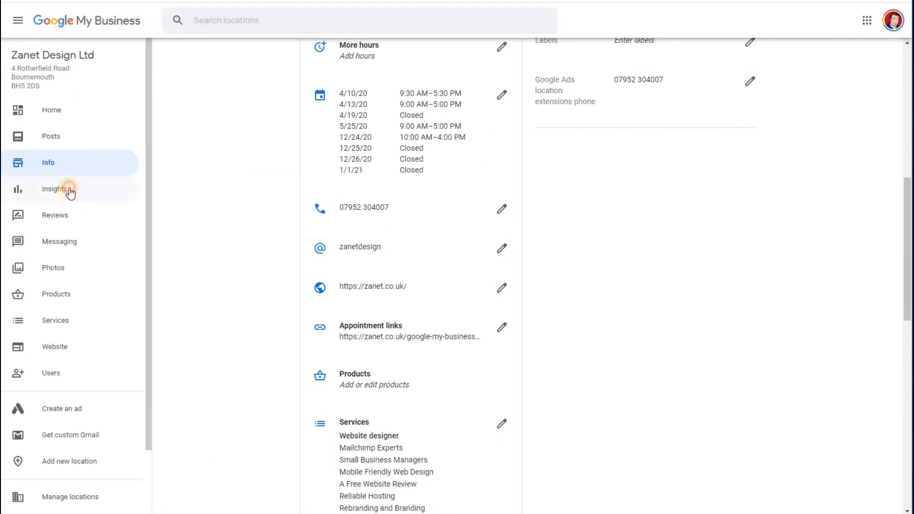
Show the 'zanet design' Google results with the Zanet Design Ltd business profile panel.
left_click(54, 189)
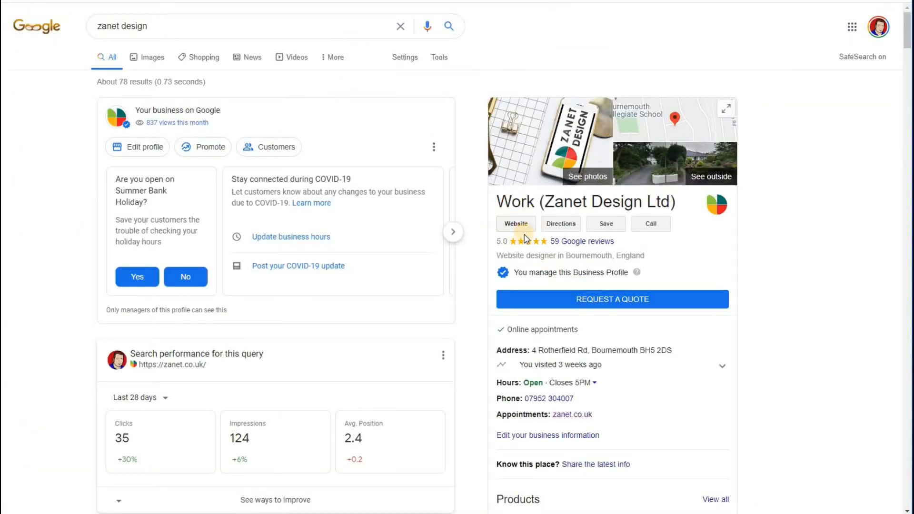
mouse_move(523, 244)
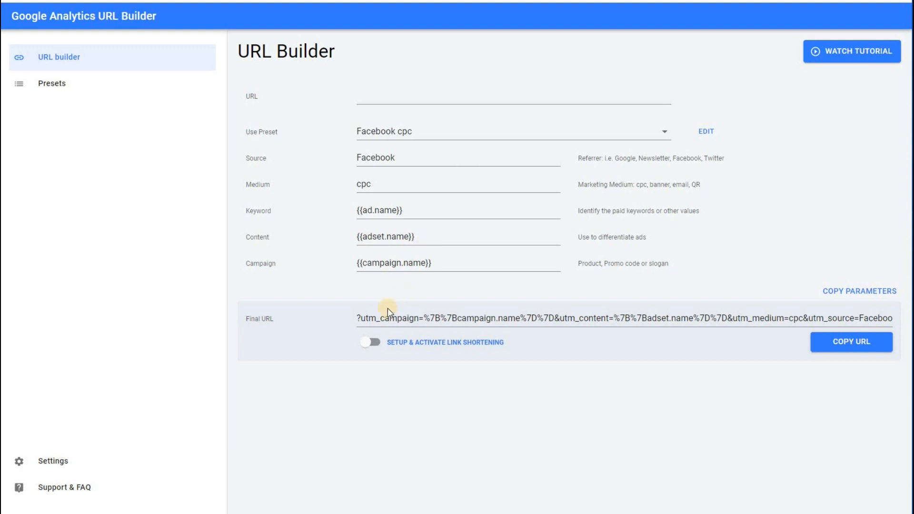
Apply the Google My Business preset: source GMB, medium Organic, campaign GMB1.
double_click(367, 318)
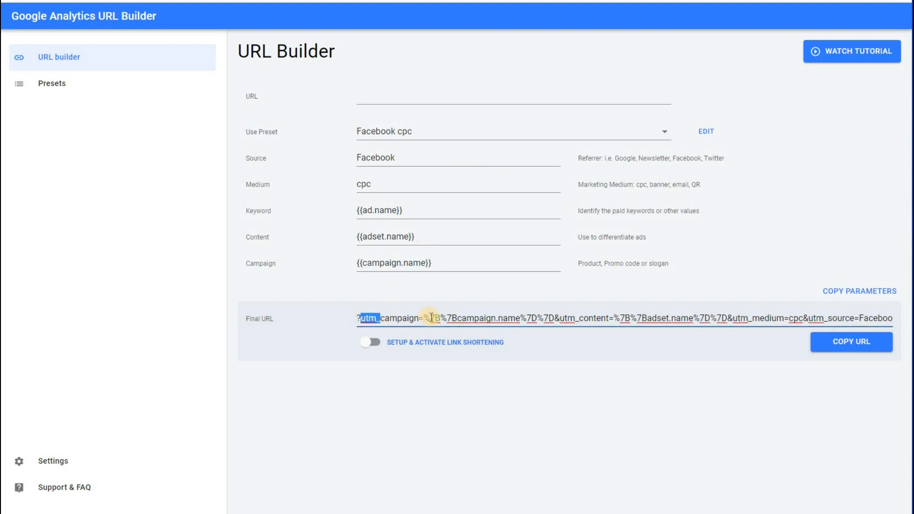
mouse_move(417, 120)
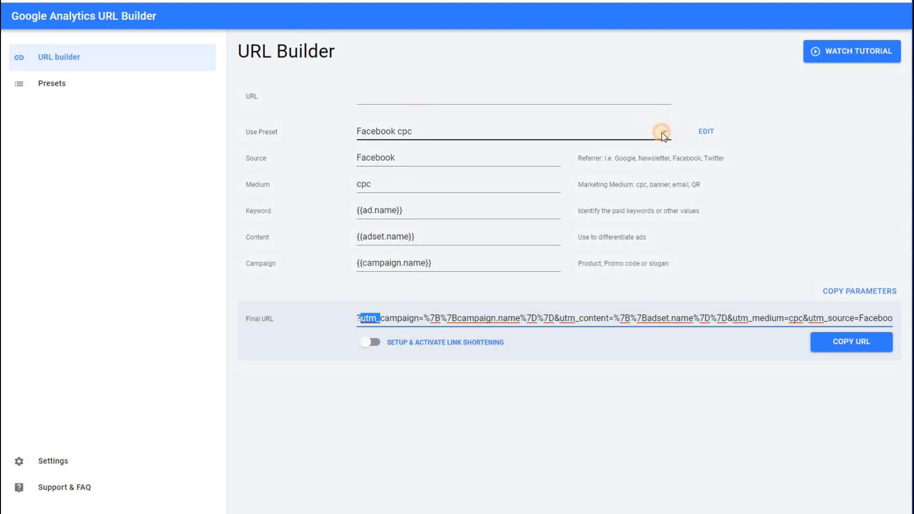
left_click(662, 131)
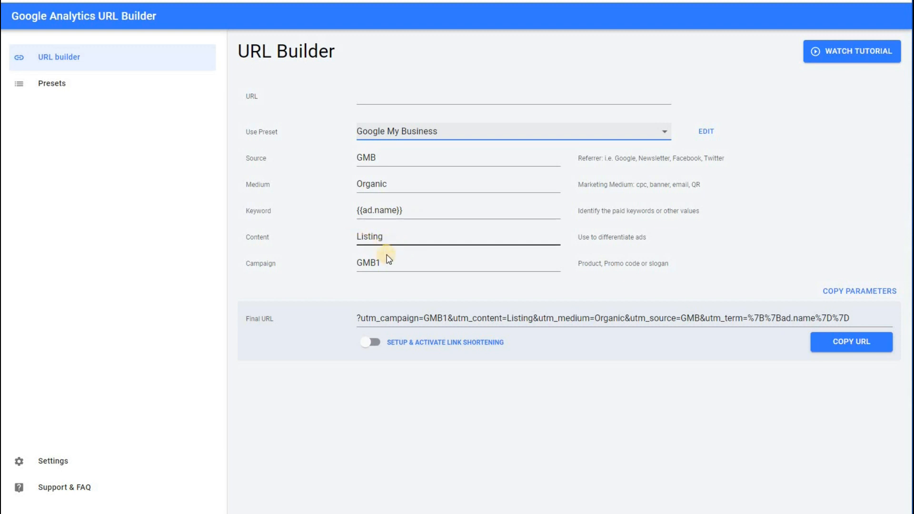
left_click(393, 262)
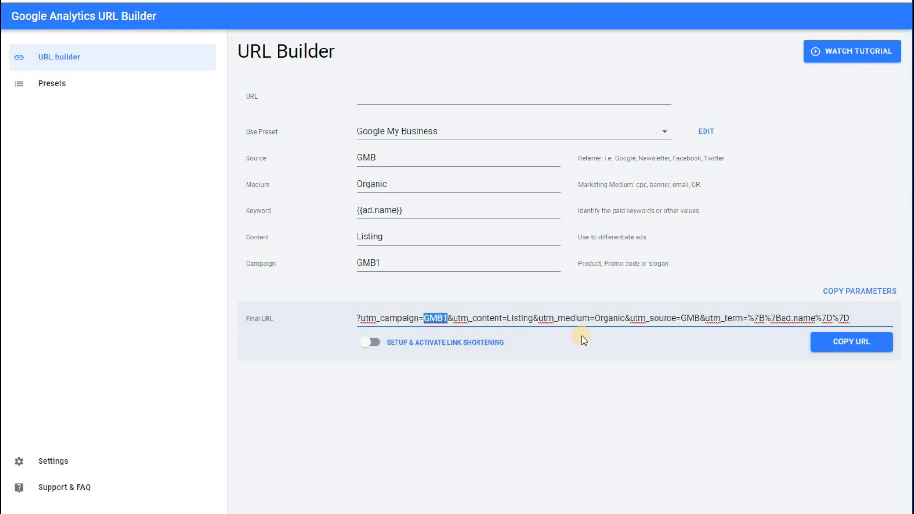
Check the GMB1 campaign value and copy the finished tracking URL.
double_click(691, 318)
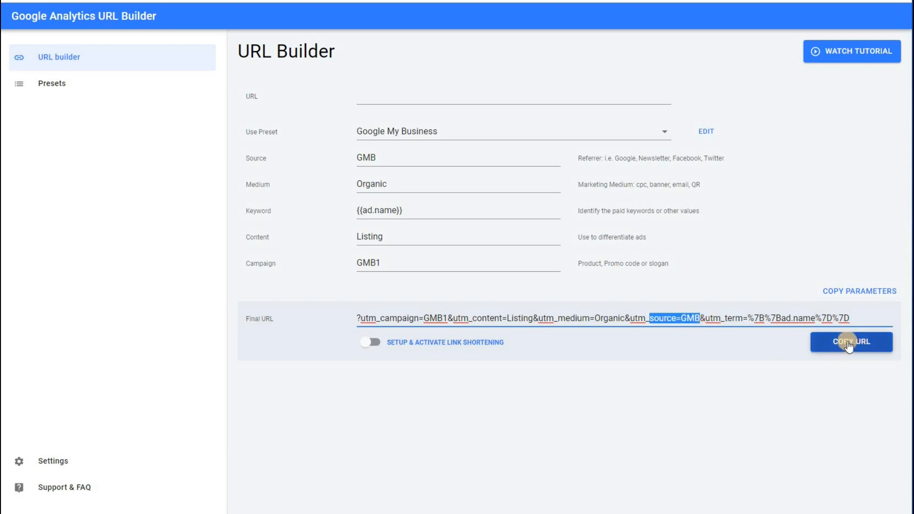
left_click(850, 342)
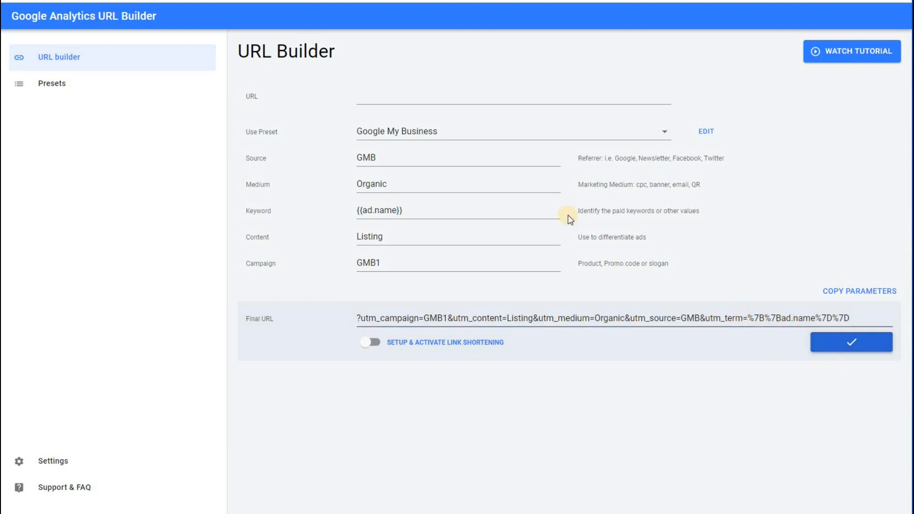
left_click(850, 341)
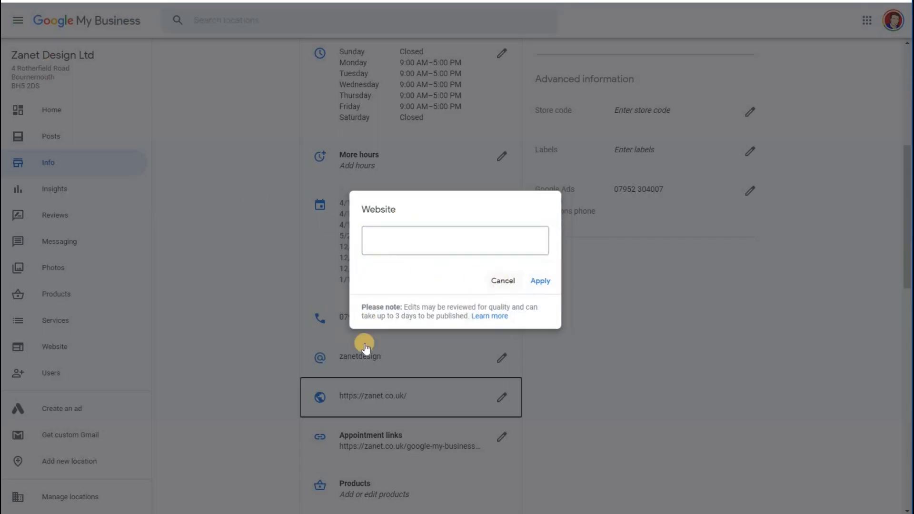
Paste the UTM-tagged tracking URL into the listing's website field and apply it.
left_click(502, 280)
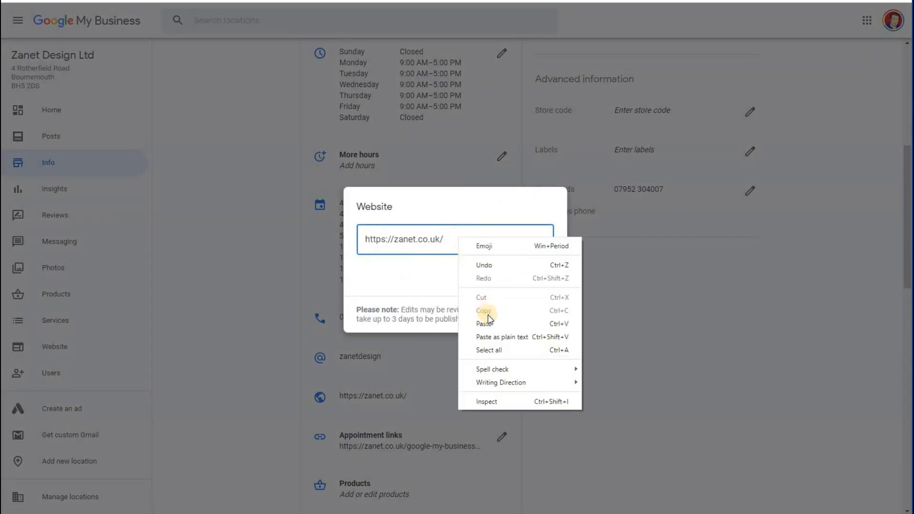
left_click(484, 323)
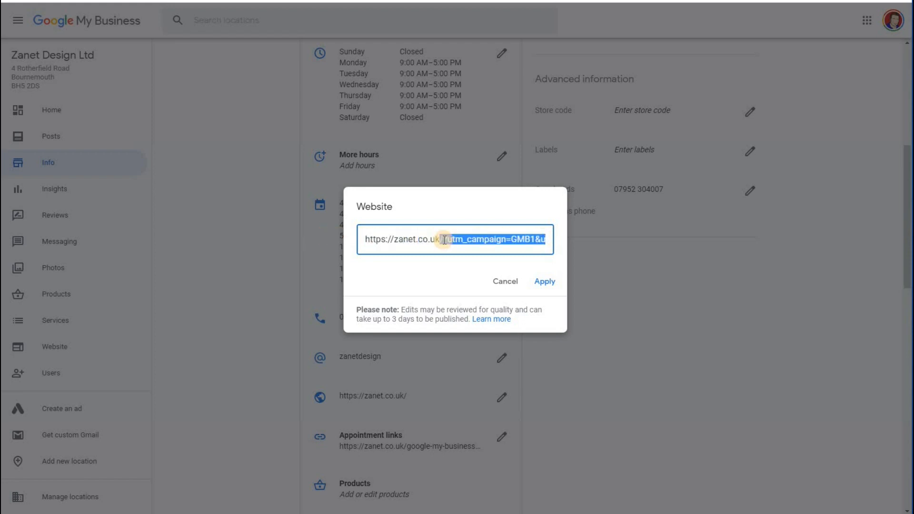
left_click(444, 238)
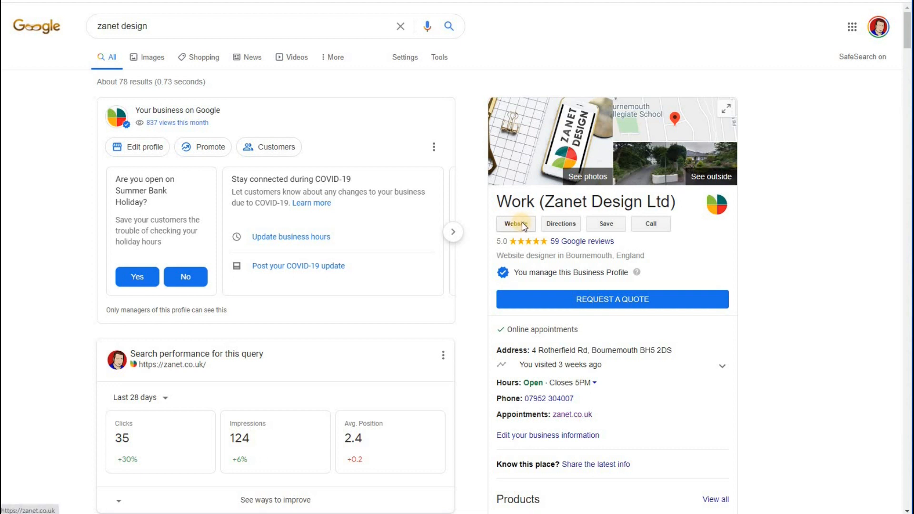
mouse_move(484, 182)
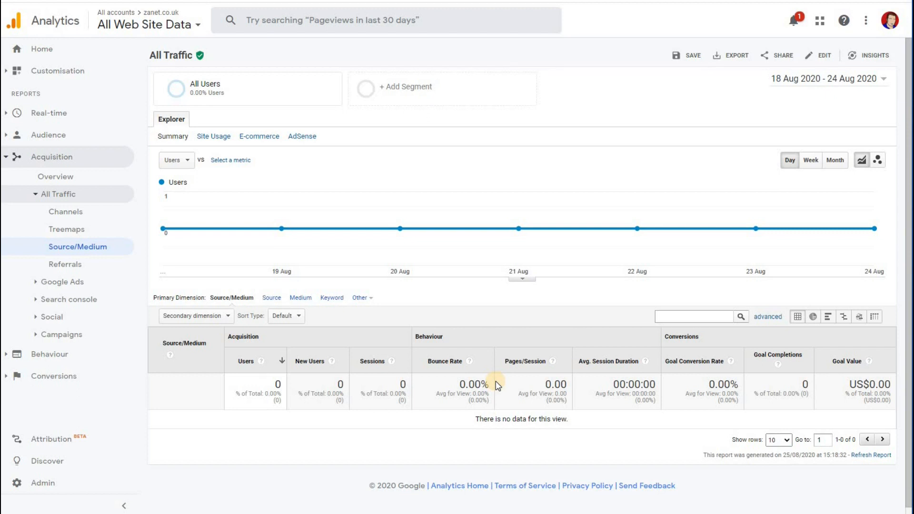
mouse_move(397, 384)
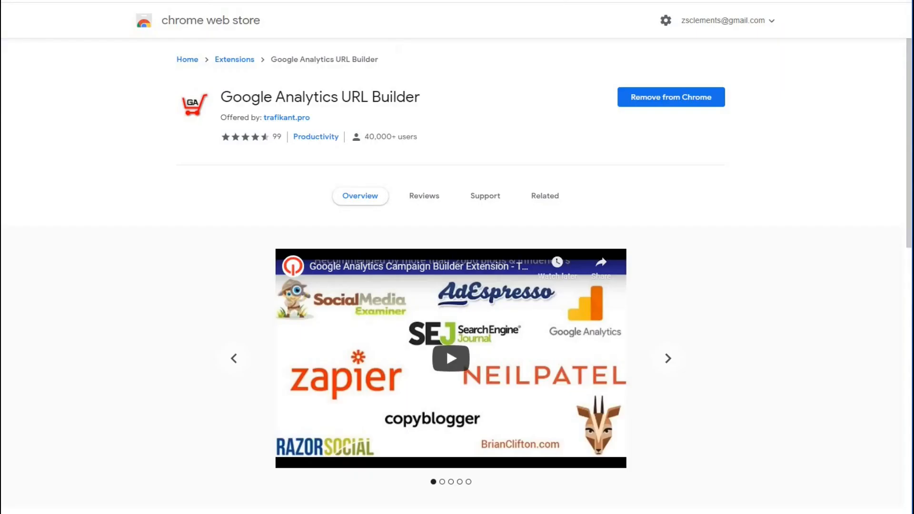
Browse the Google Analytics URL Builder listing's promotional slides via the carousel.
left_click(667, 358)
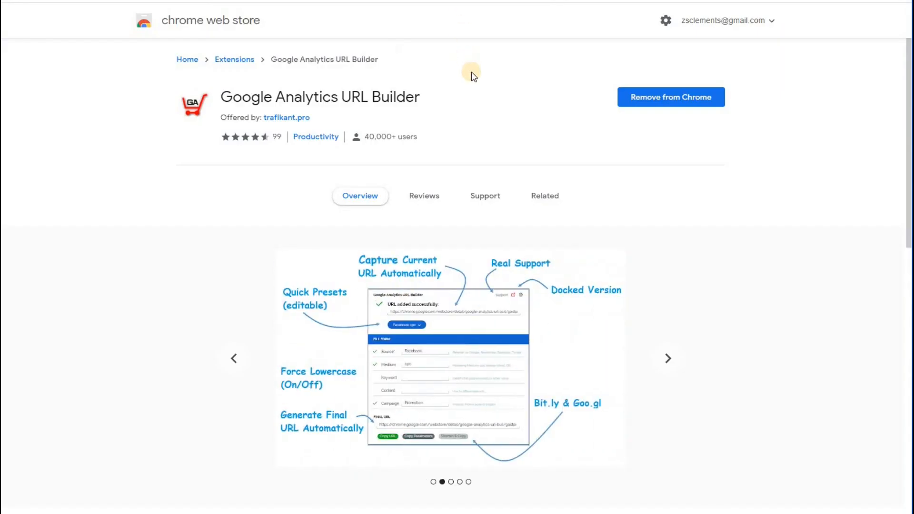
mouse_move(467, 96)
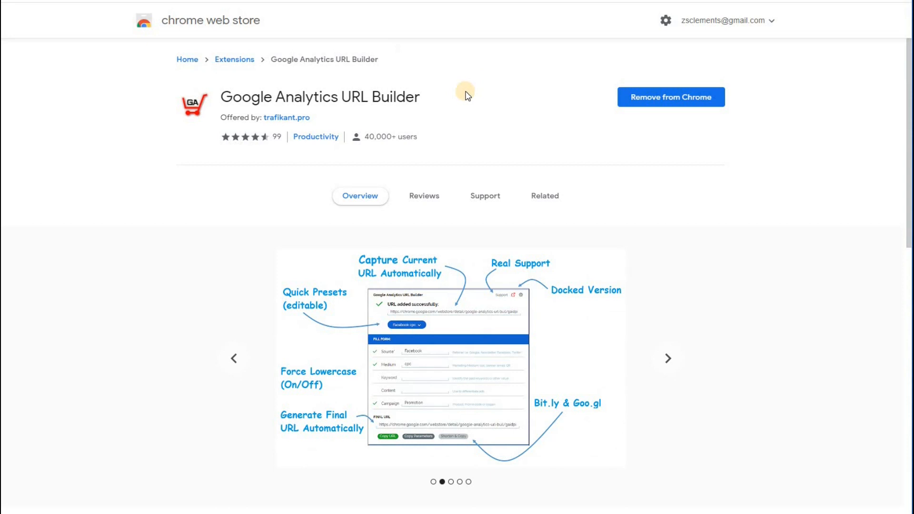
left_click(667, 359)
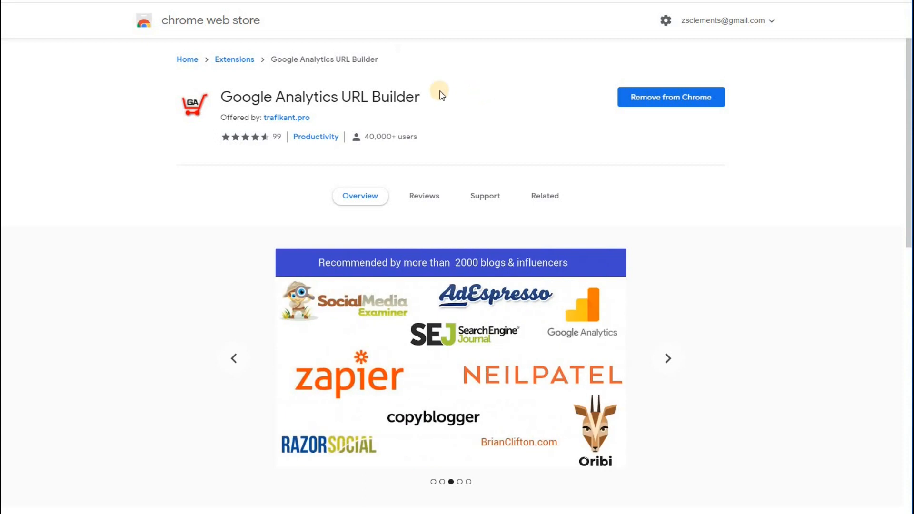
mouse_move(694, 102)
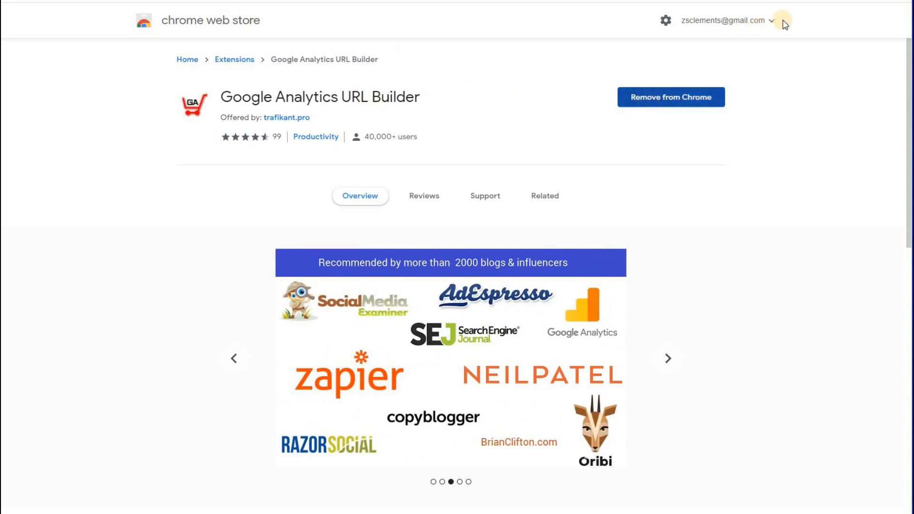
left_click(666, 358)
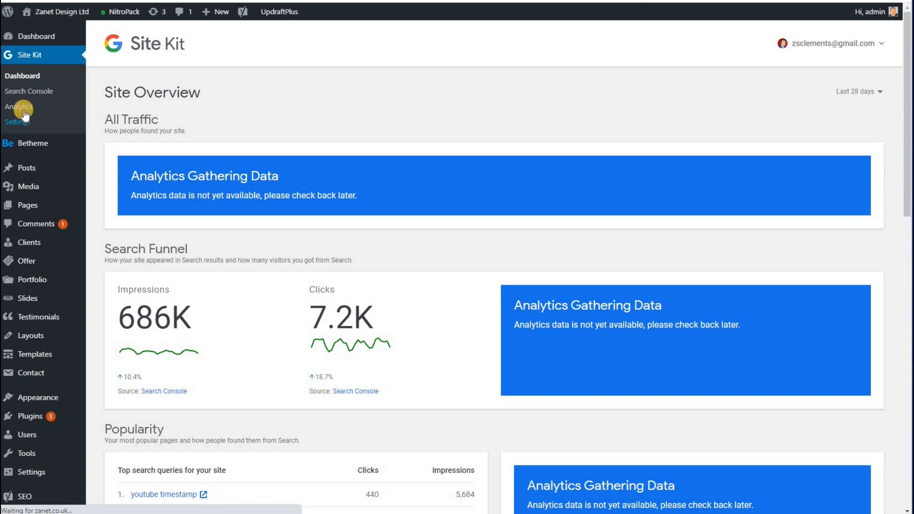
Show the Search Console report with average CTR plotted alongside clicks and impressions.
left_click(30, 91)
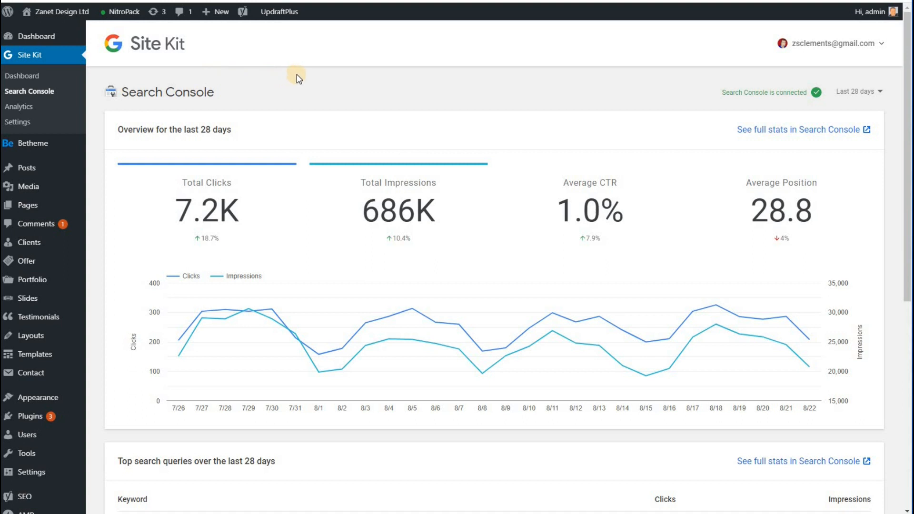
left_click(206, 210)
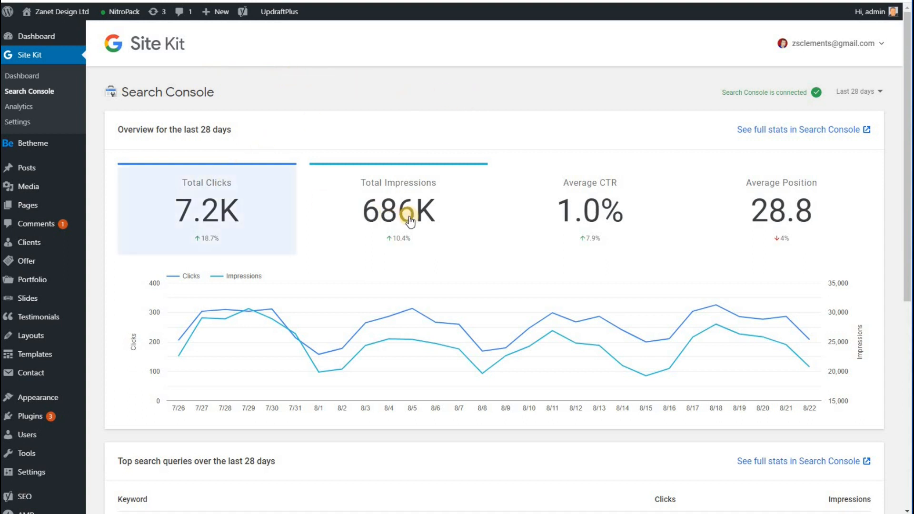
left_click(398, 209)
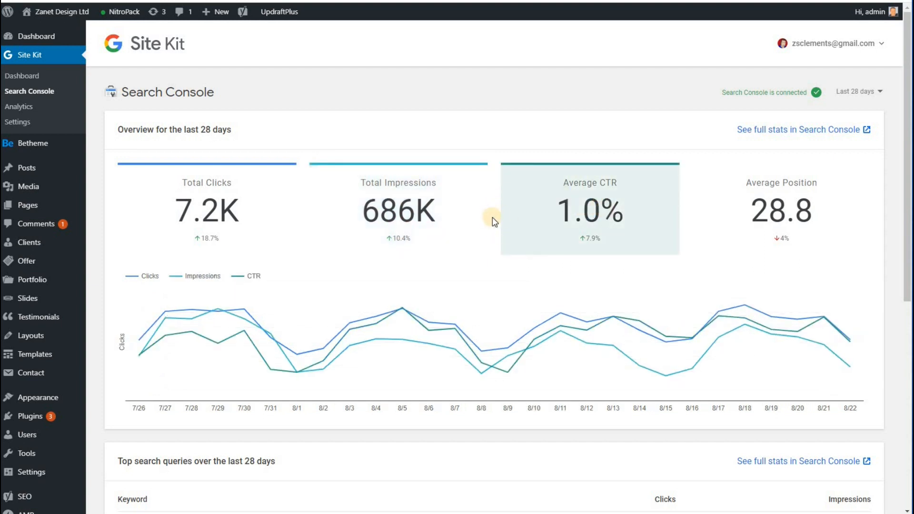
mouse_move(328, 115)
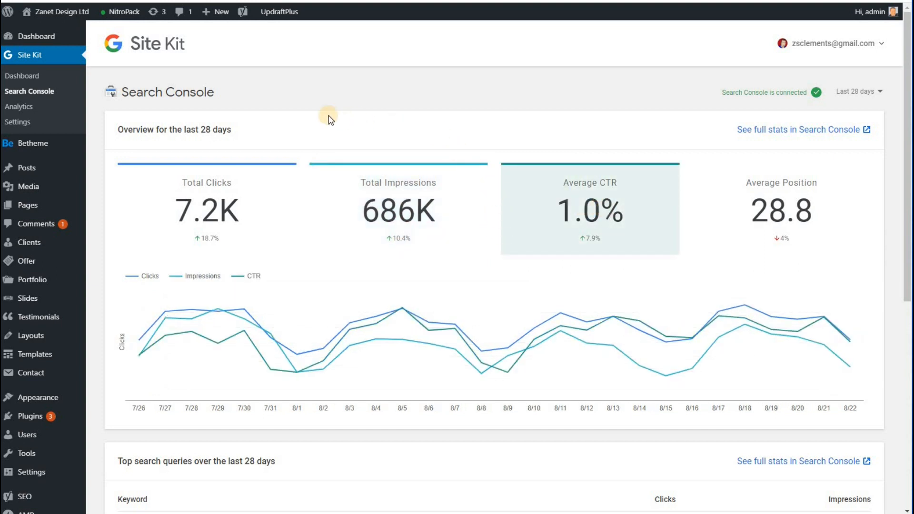
mouse_move(365, 148)
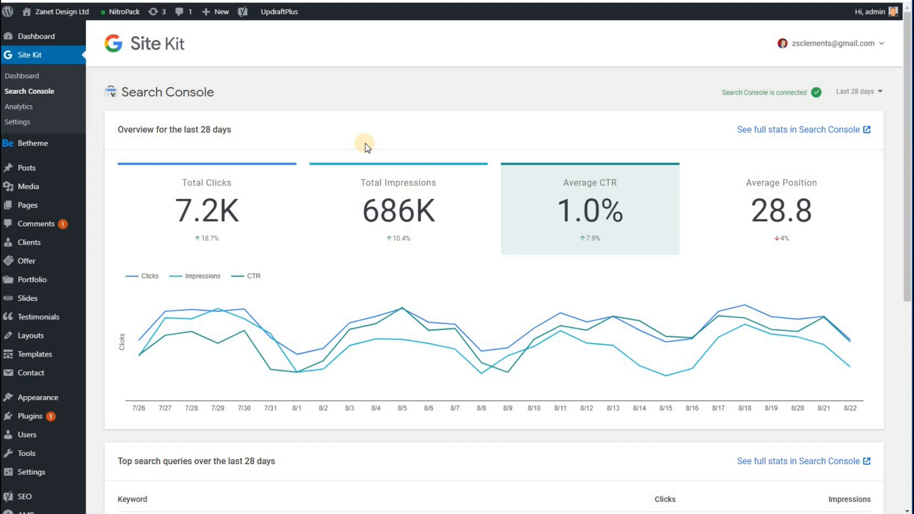
scroll("down", 3)
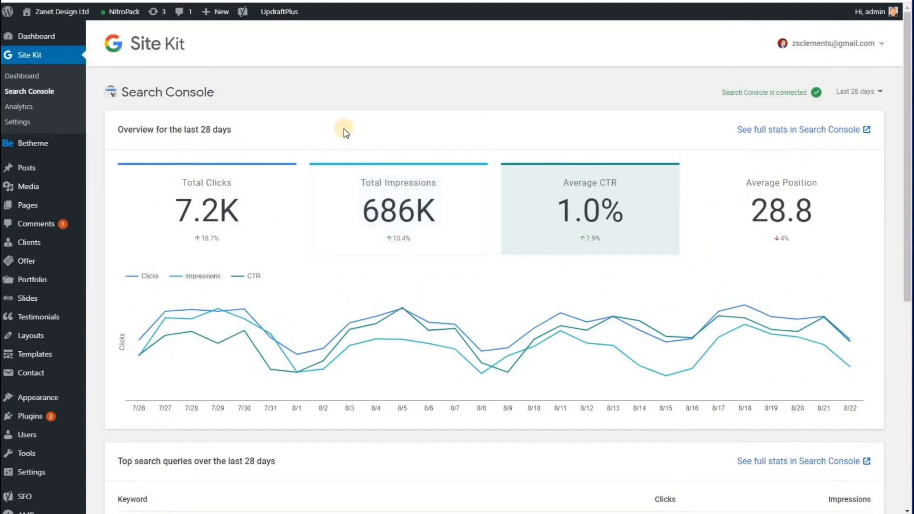
scroll("down", 3)
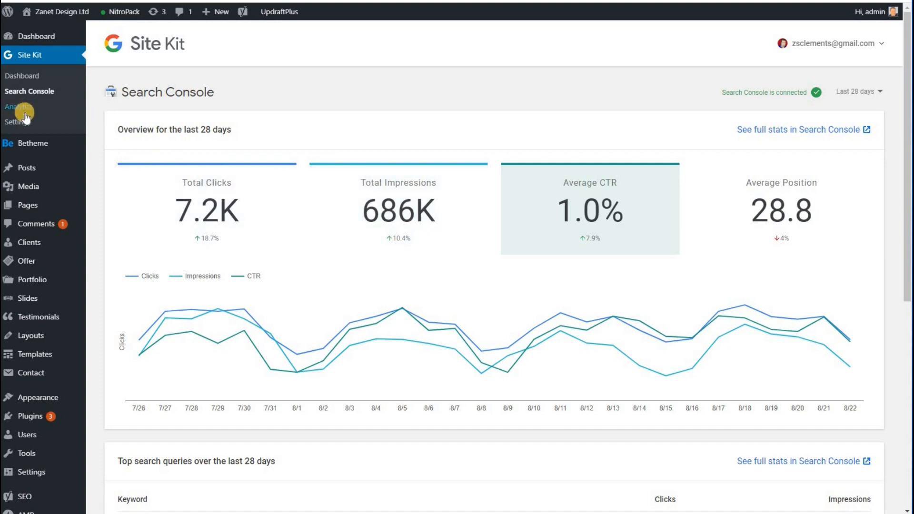
Return to the Site Kit dashboard and review Search Funnel, Popularity and Page Speed sections.
left_click(19, 106)
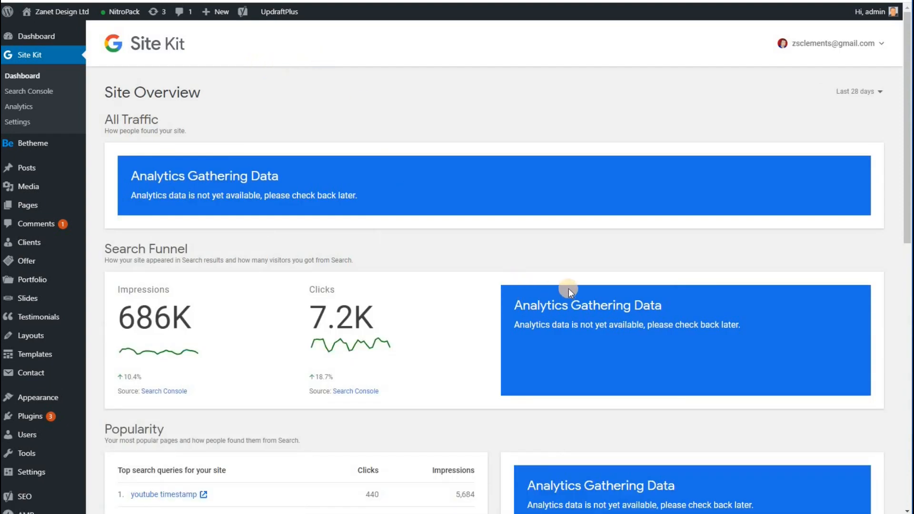
scroll("down", 3)
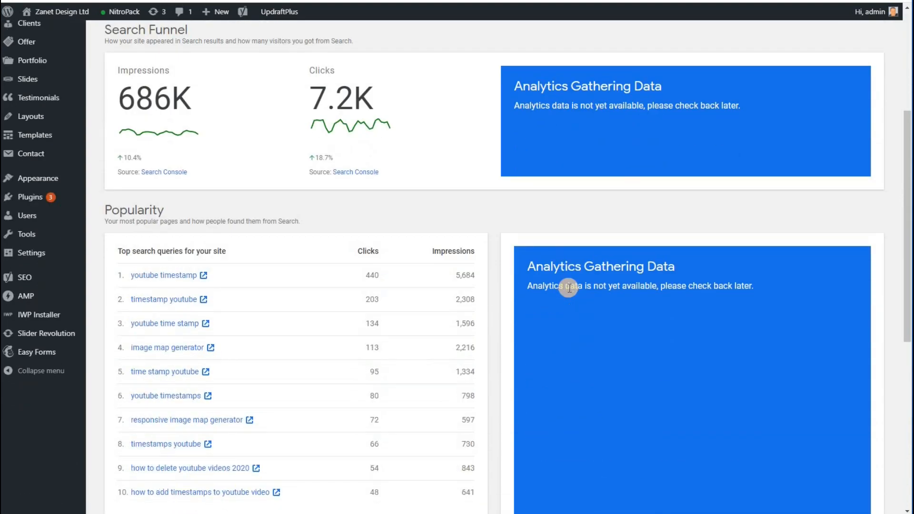
scroll("down", 3)
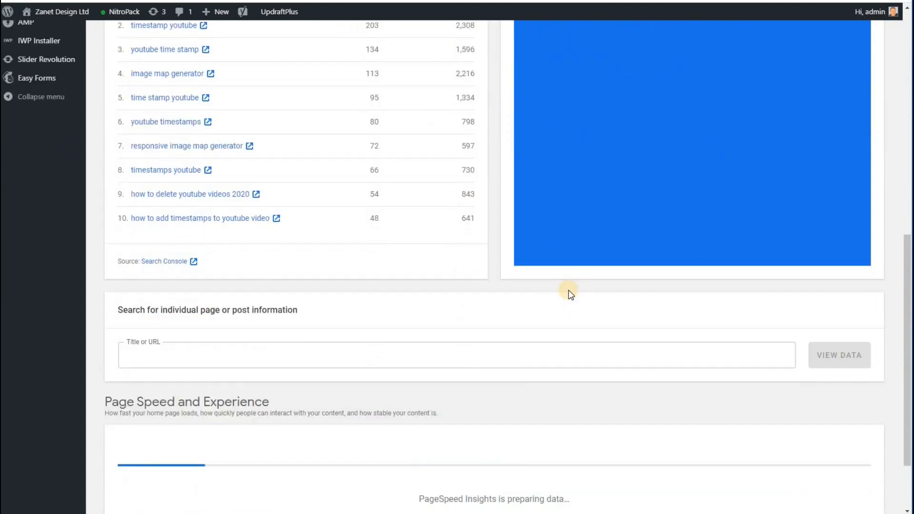
scroll("down", 3)
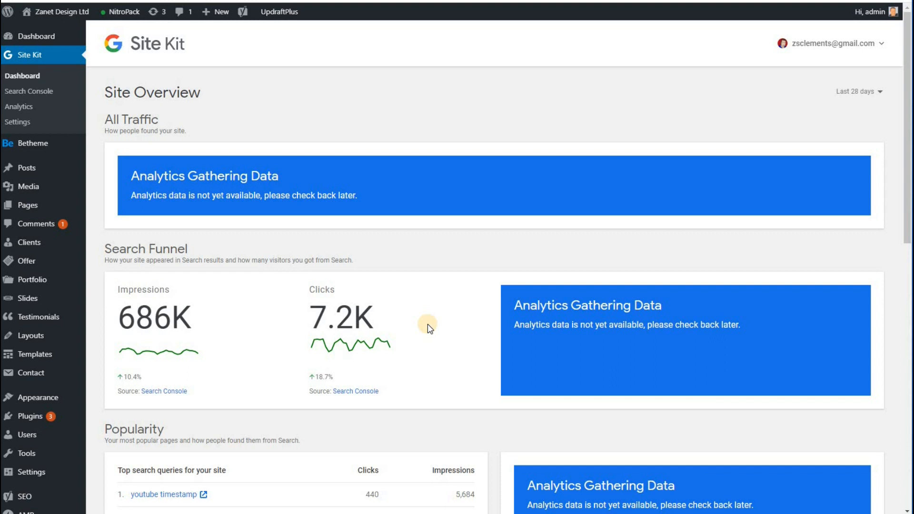
mouse_move(420, 315)
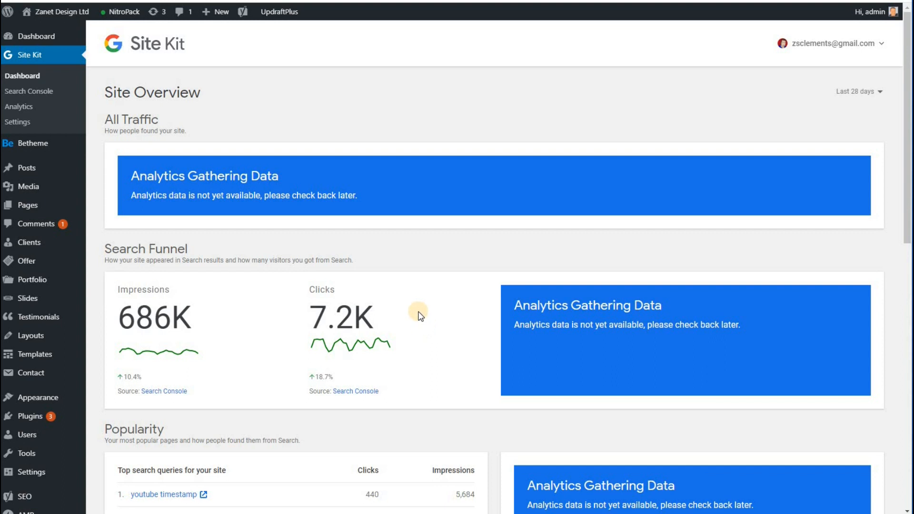
mouse_move(196, 54)
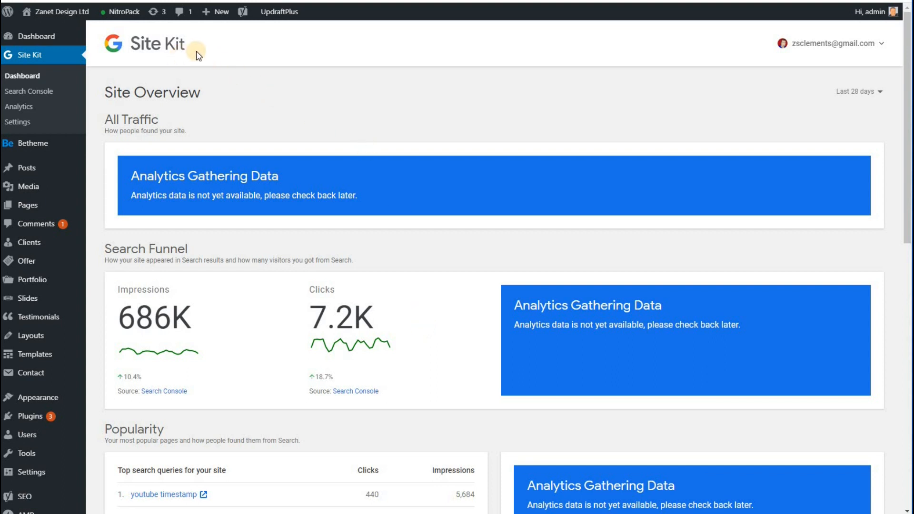
mouse_move(197, 90)
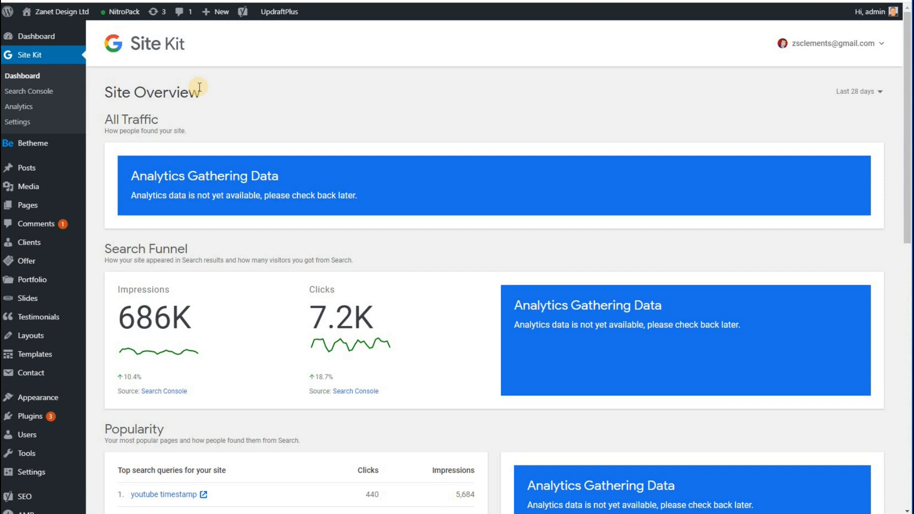